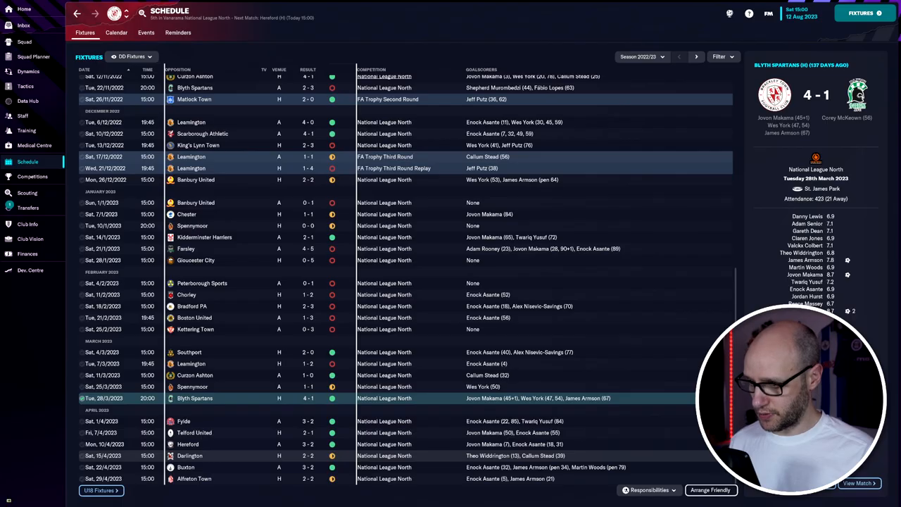
- Review the Curzon Ashton result, then switch to the Doopa Daddy 4-3-3 tactics overview
left_click(194, 374)
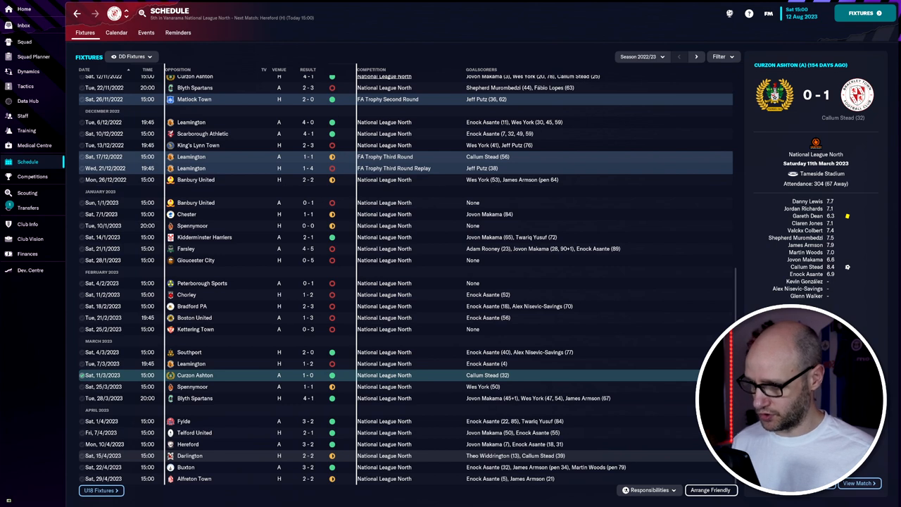
mouse_move(668, 459)
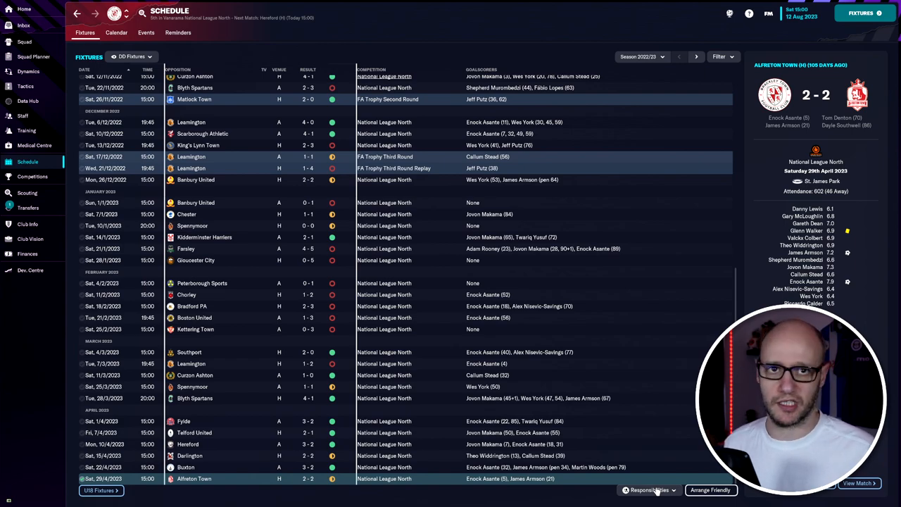
left_click(26, 86)
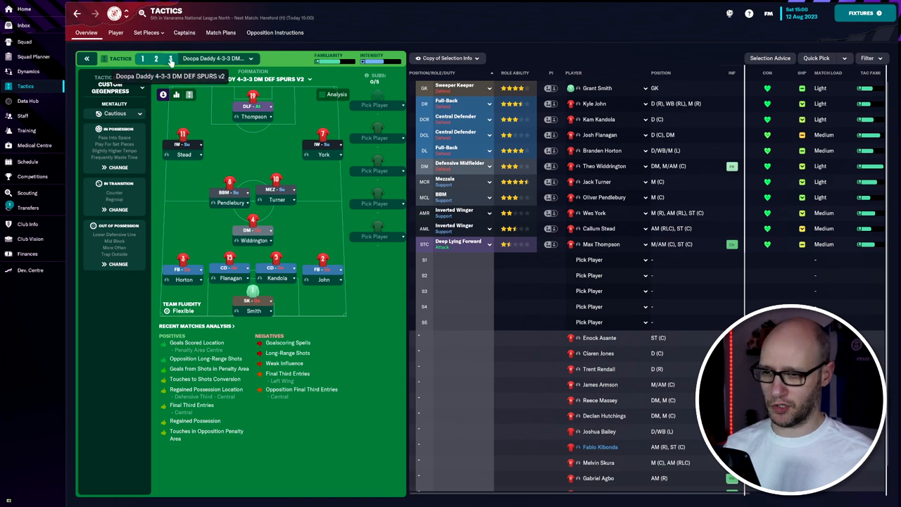
left_click(171, 60)
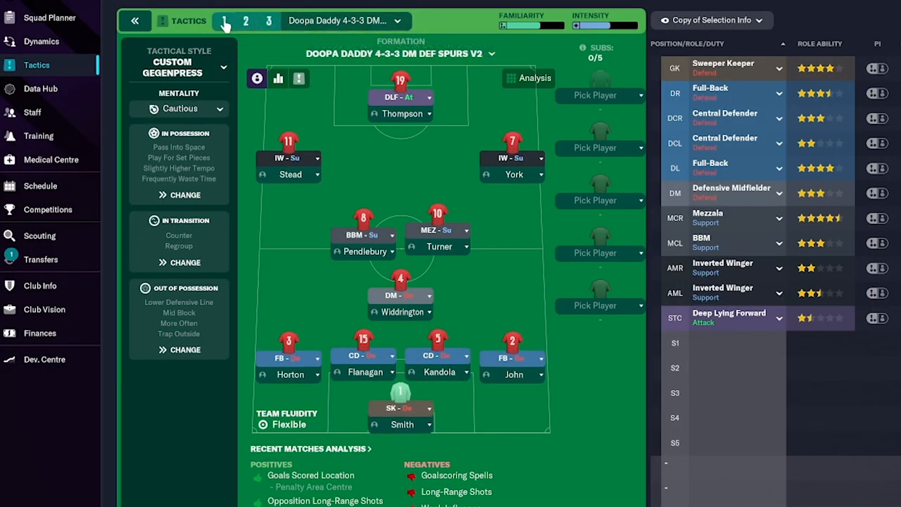
mouse_move(223, 21)
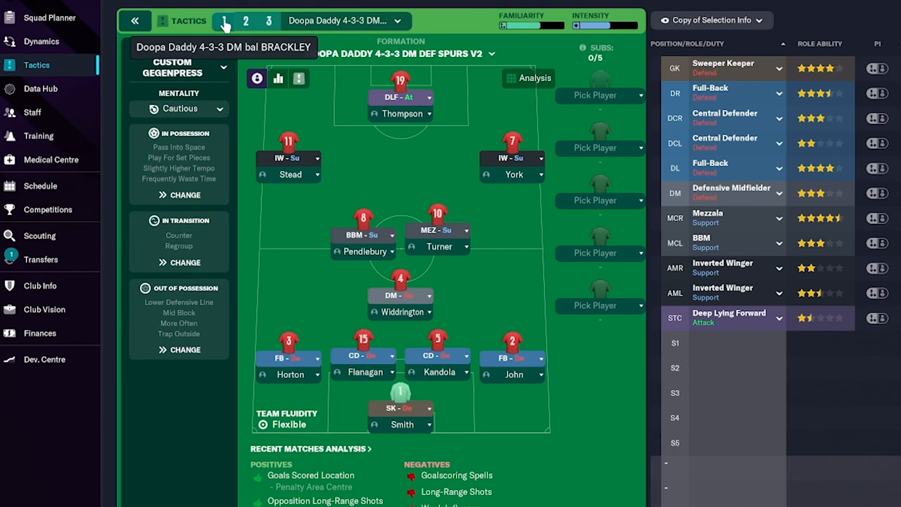
left_click(223, 20)
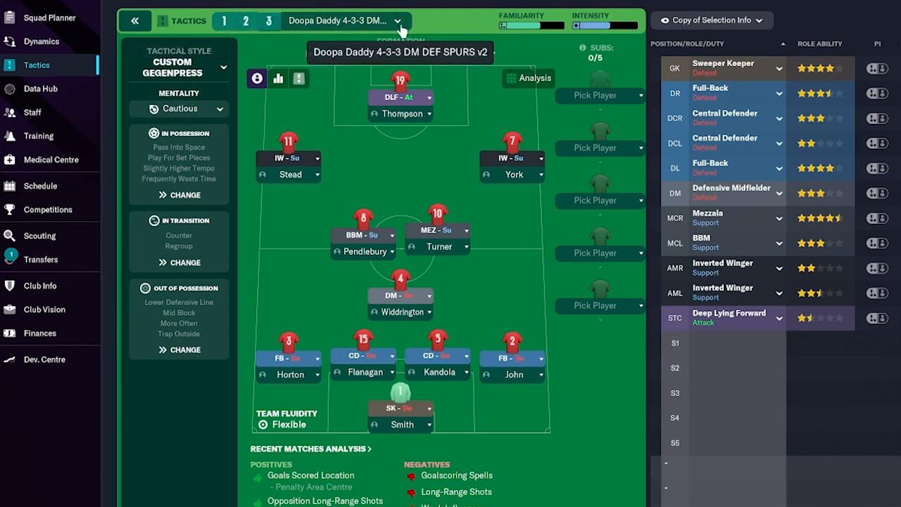
left_click(223, 19)
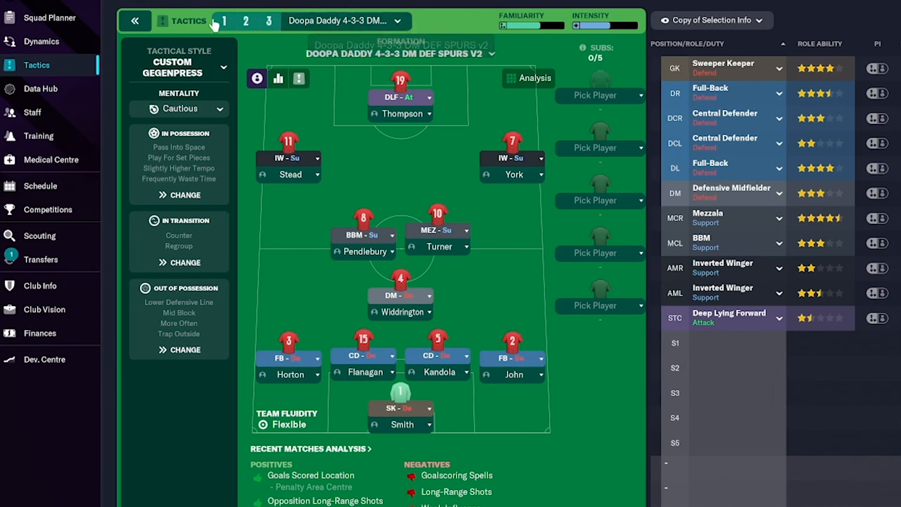
- Switch between tactic slots to the balanced Doopa Daddy 4-3-3 DM bal BRACKLEY tactic
left_click(222, 21)
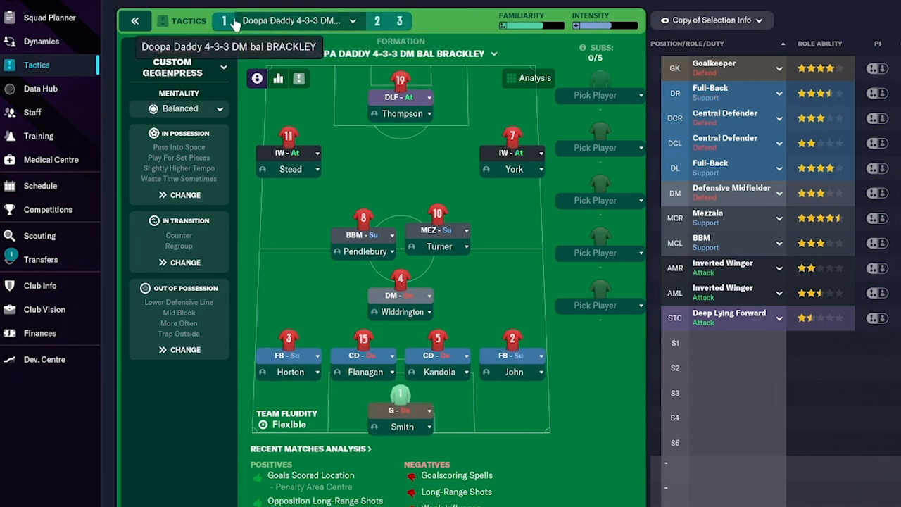
left_click(267, 19)
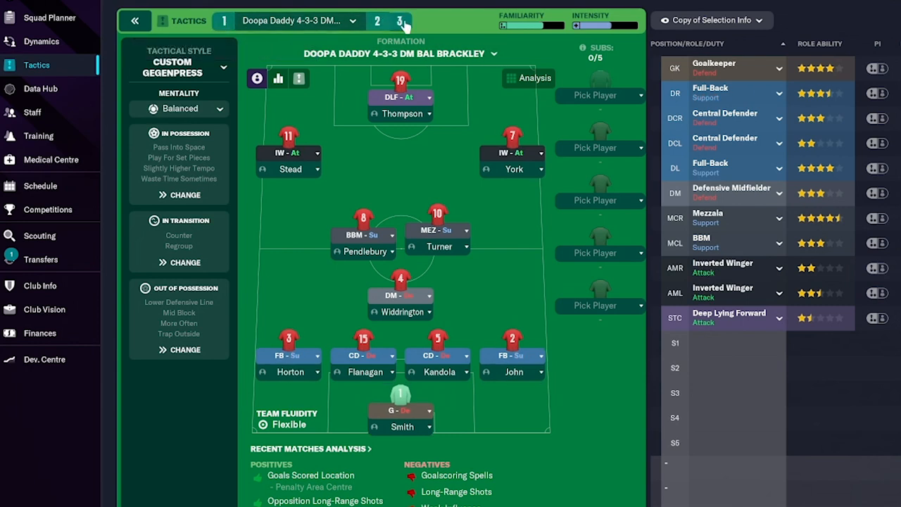
left_click(223, 21)
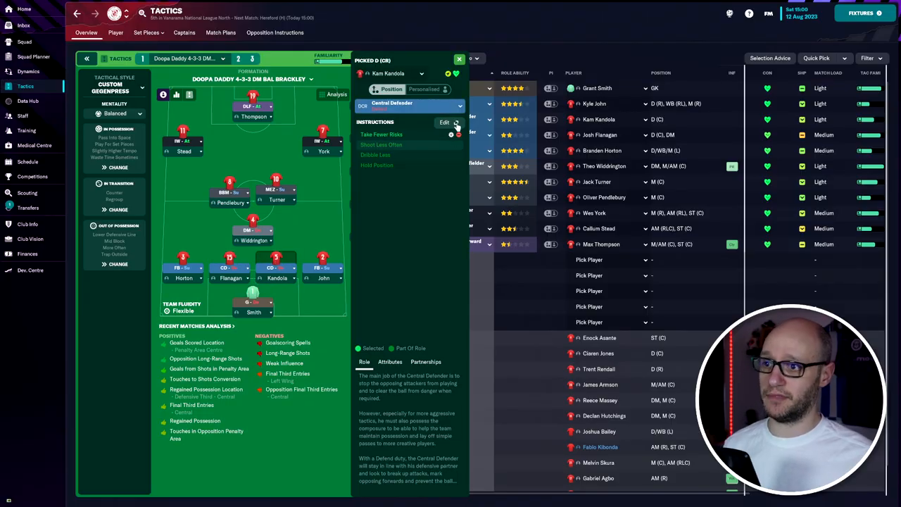
- Review Jack Turner's individual instructions, then return to the Cautious DEF SPURS v2 tactic
left_click(274, 189)
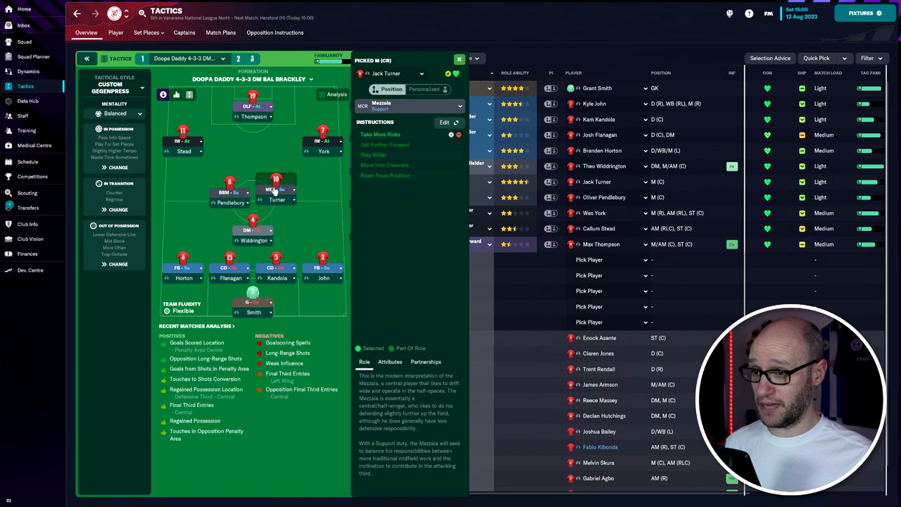
left_click(459, 59)
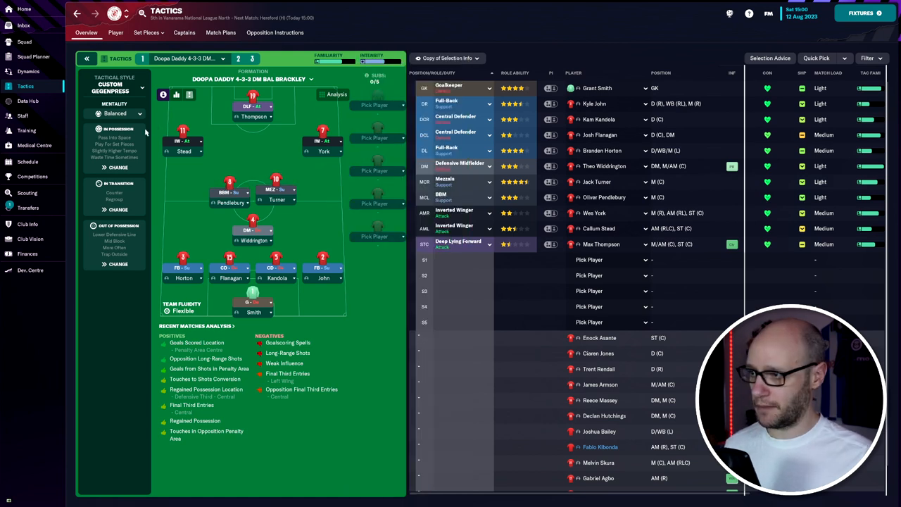
left_click(119, 167)
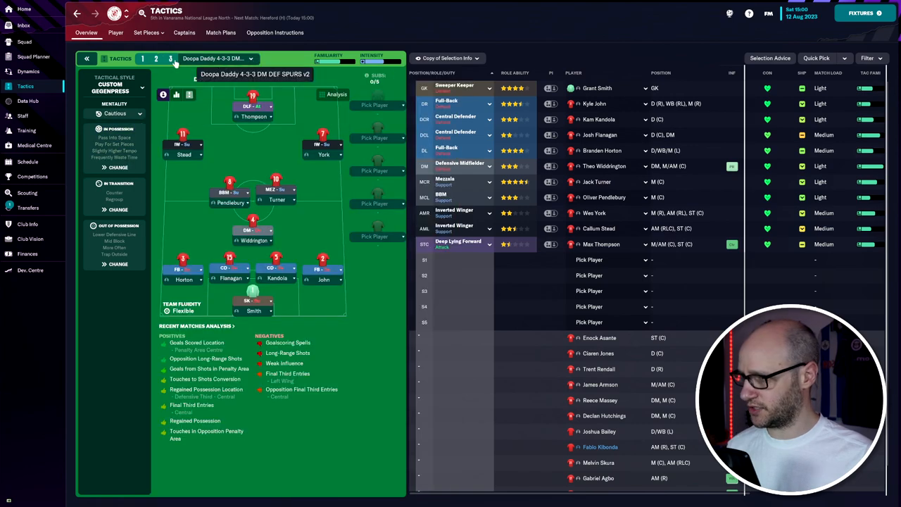
left_click(118, 168)
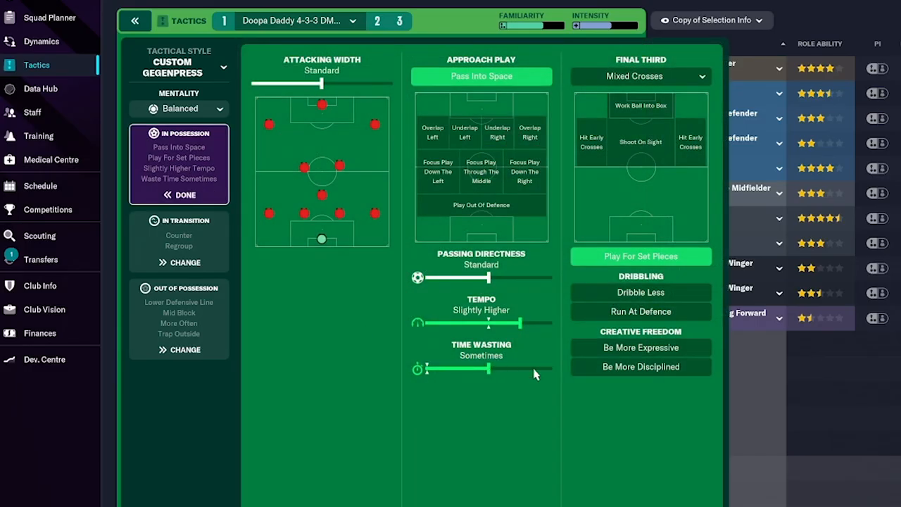
mouse_move(493, 437)
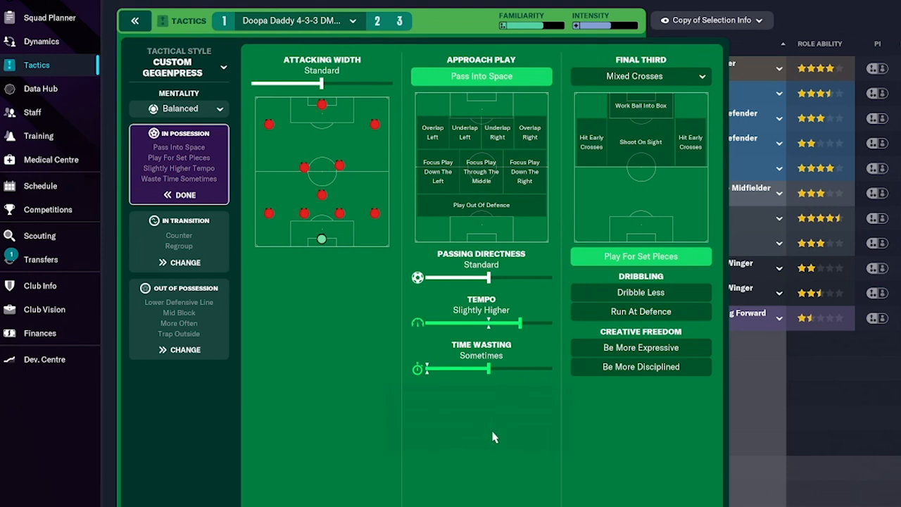
mouse_move(519, 308)
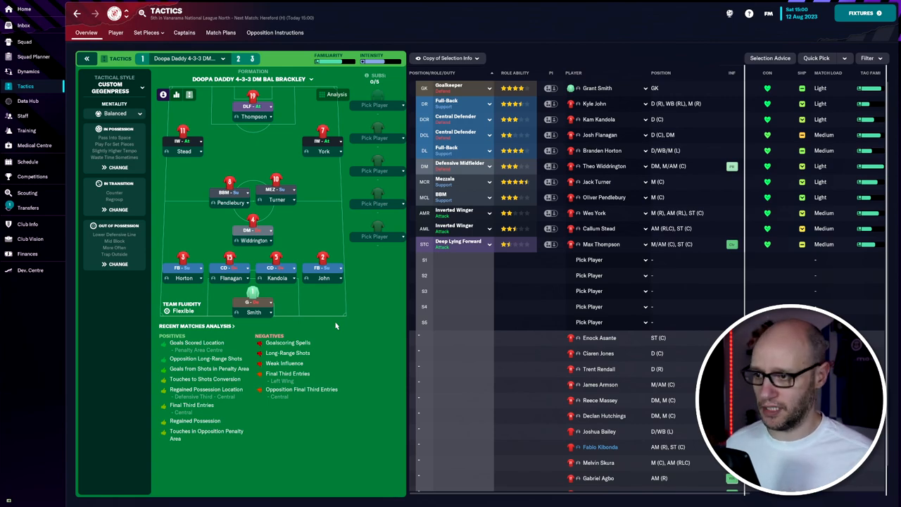
mouse_move(347, 335)
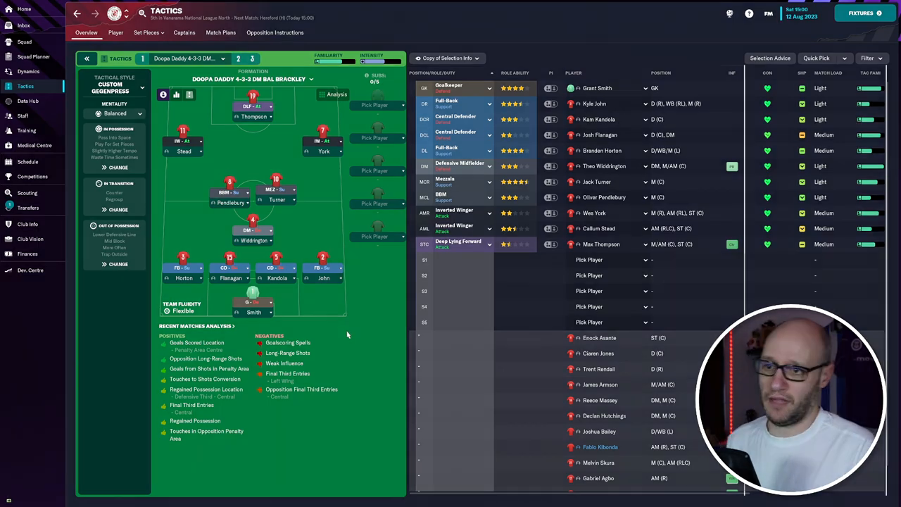
- Show the 2023/24 schedule and the upcoming Hereford National League North match details
left_click(862, 13)
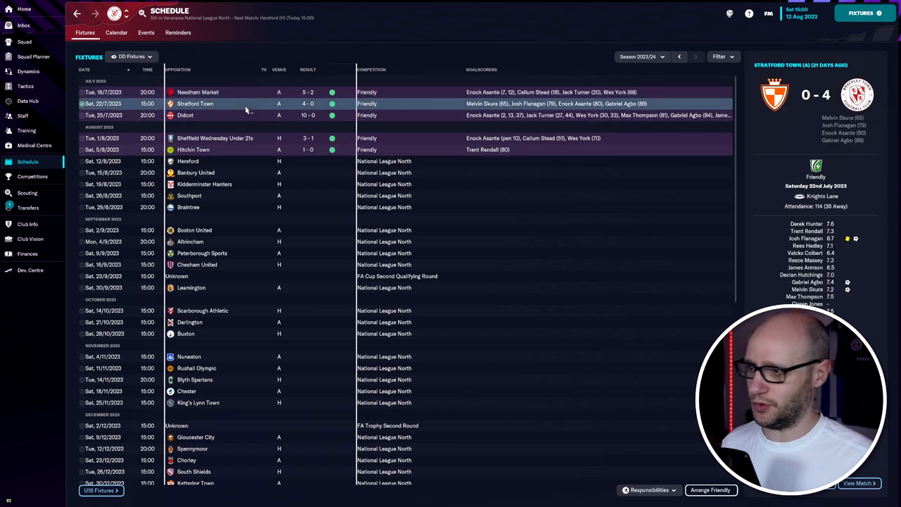
left_click(214, 138)
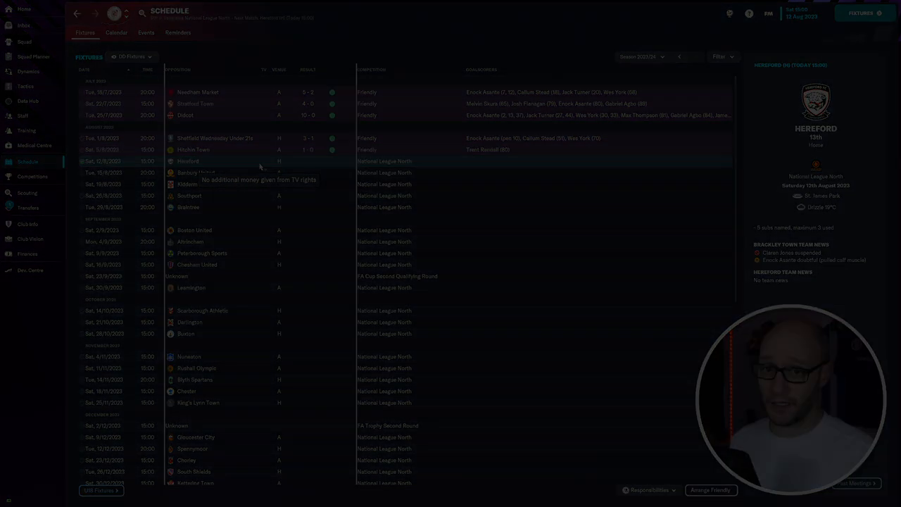
left_click(28, 207)
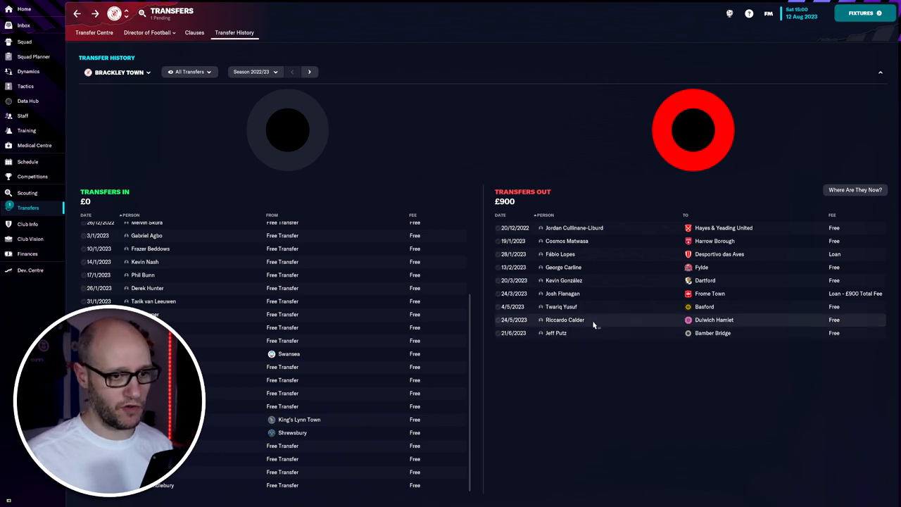
mouse_move(599, 311)
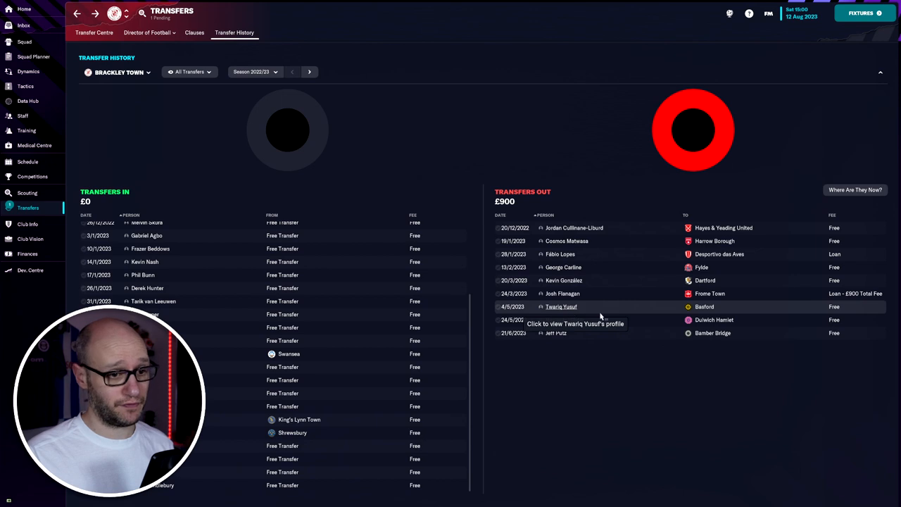
mouse_move(556, 332)
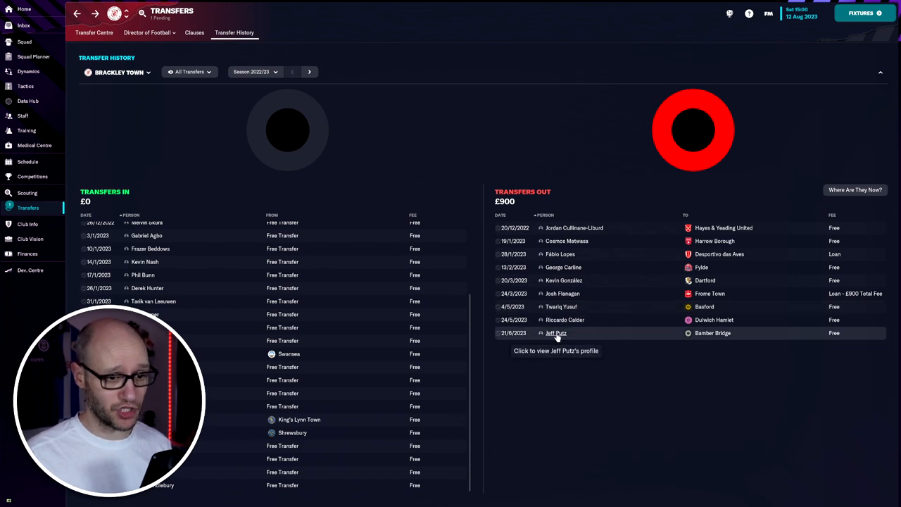
left_click(310, 72)
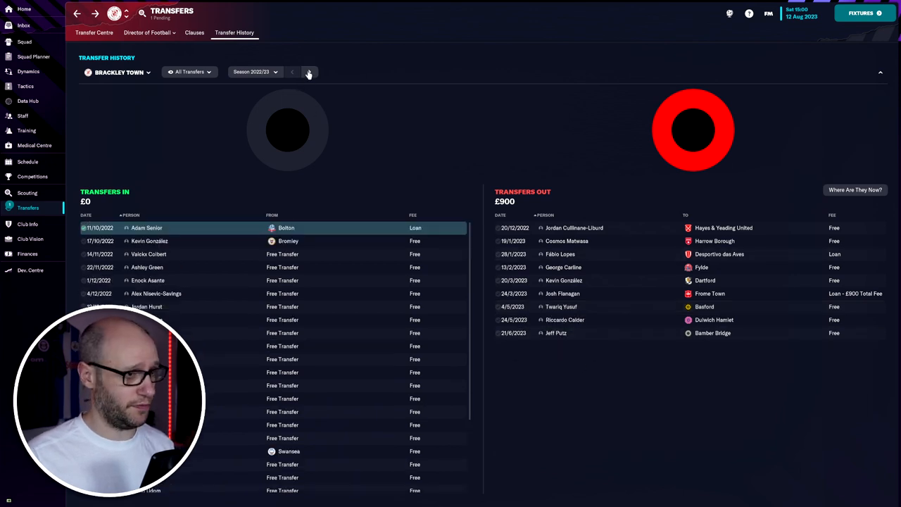
left_click(310, 72)
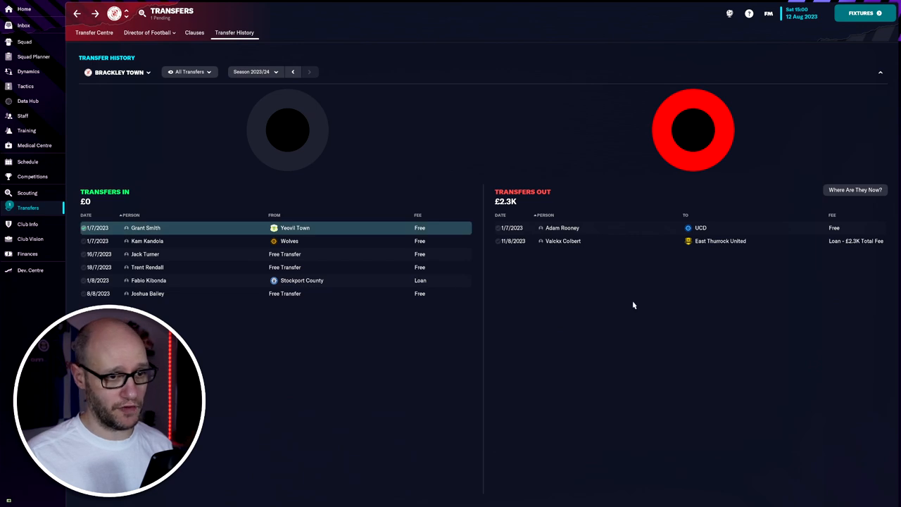
mouse_move(576, 242)
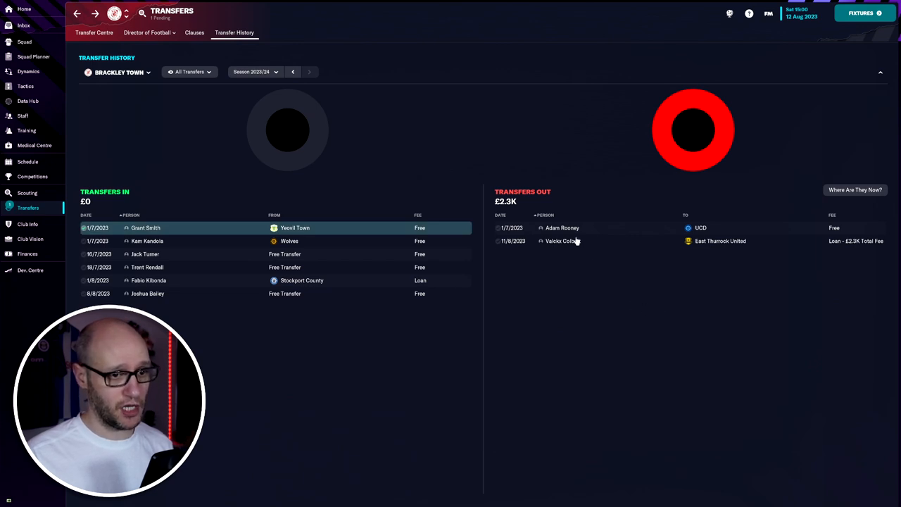
mouse_move(280, 98)
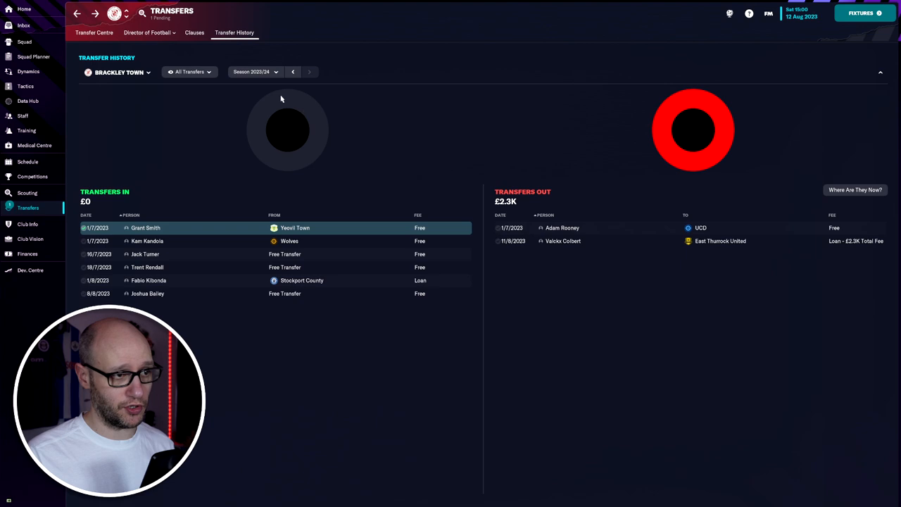
left_click(293, 70)
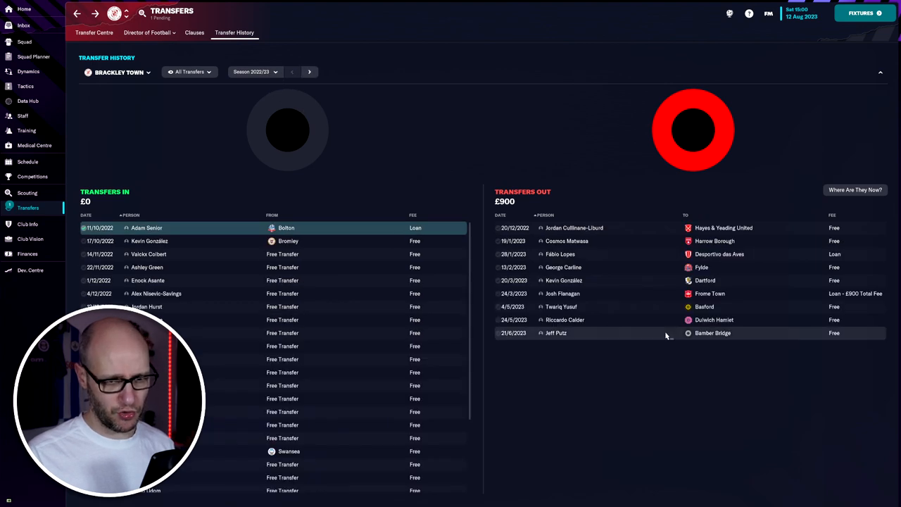
mouse_move(660, 347)
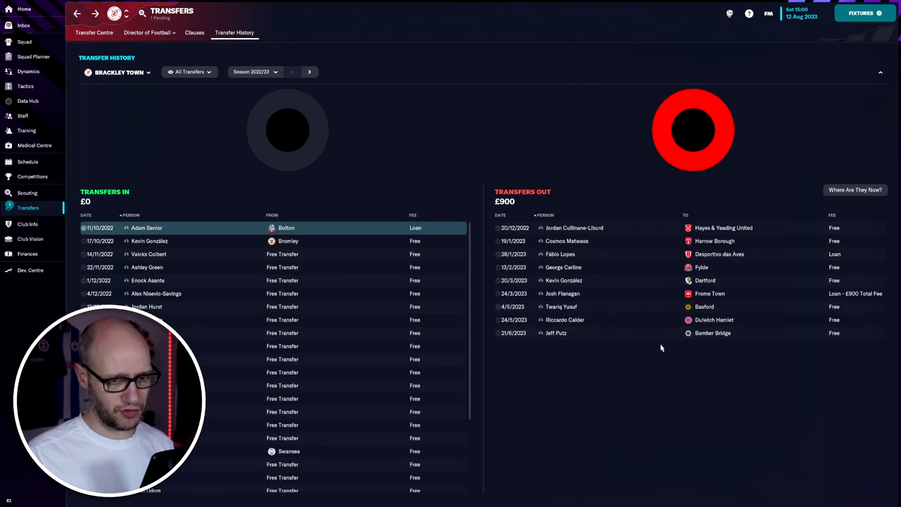
mouse_move(652, 359)
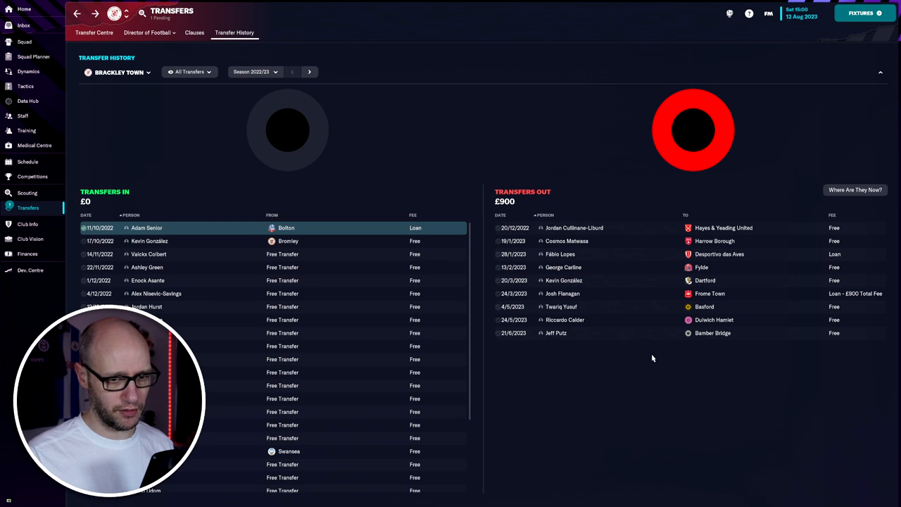
mouse_move(588, 386)
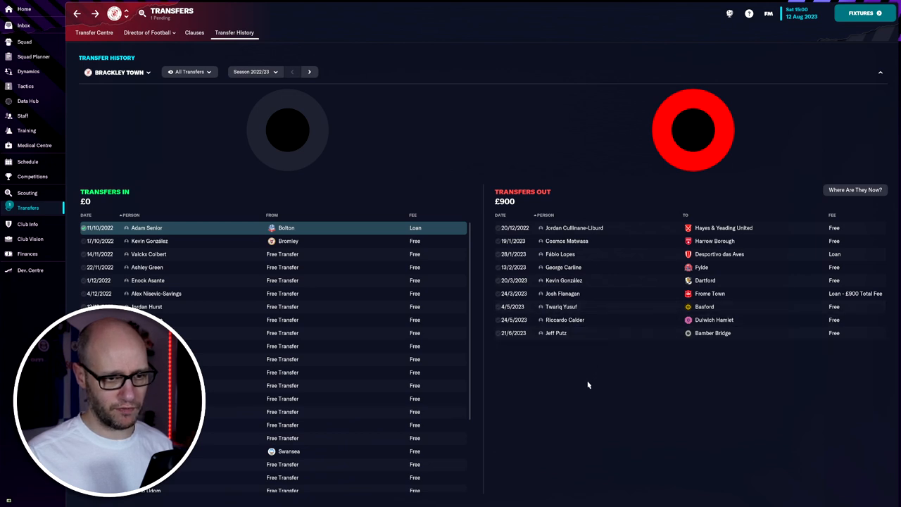
mouse_move(612, 372)
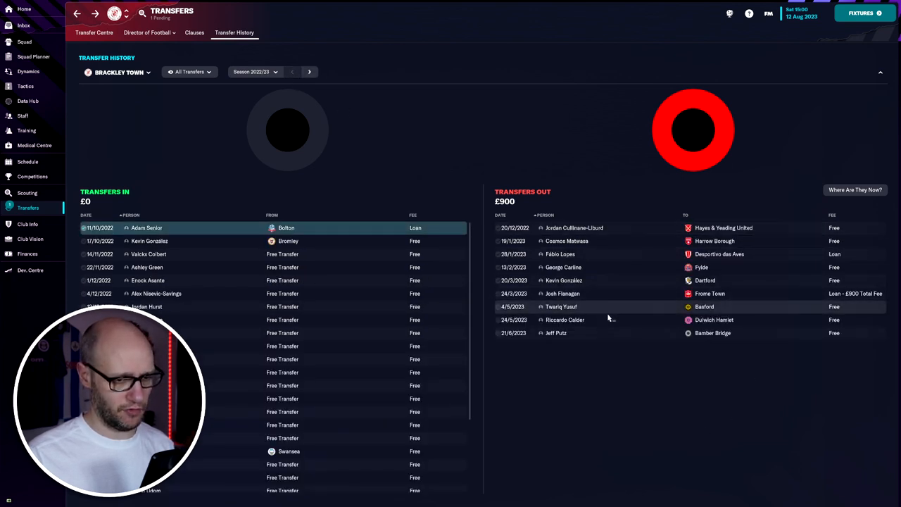
left_click(293, 71)
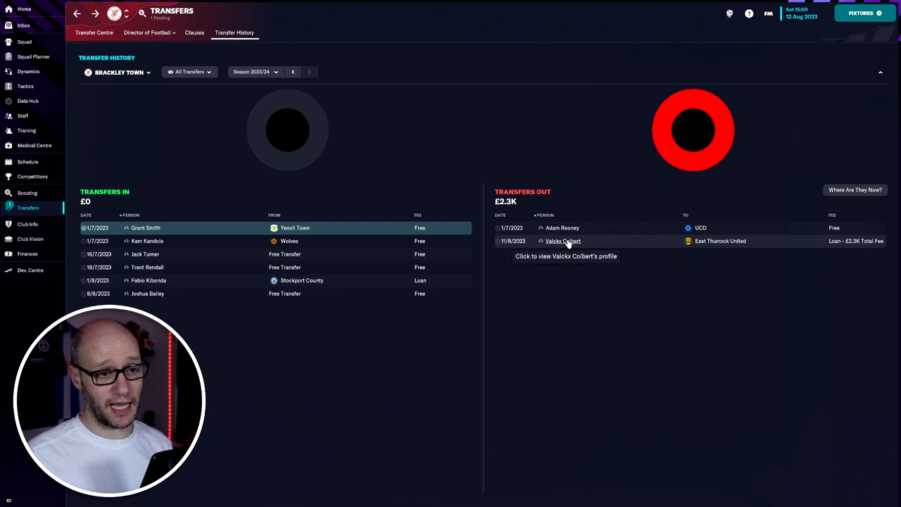
mouse_move(563, 241)
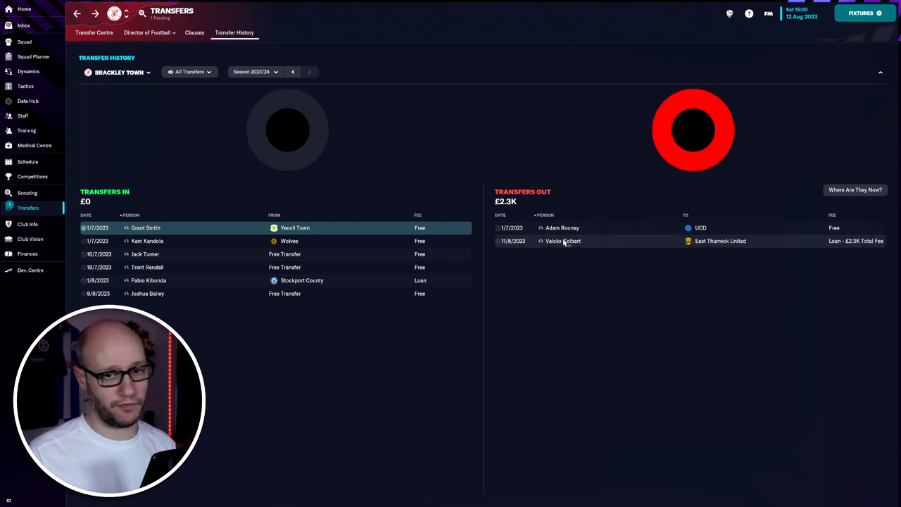
left_click(563, 240)
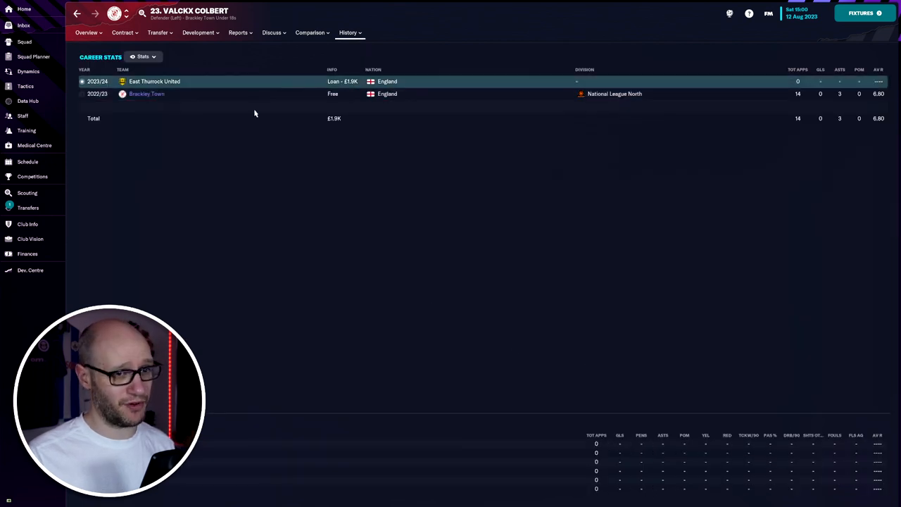
left_click(28, 209)
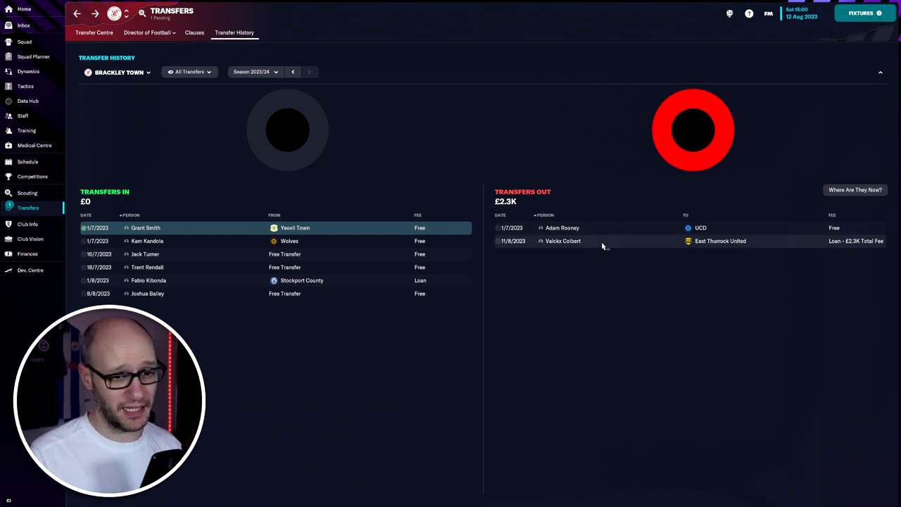
mouse_move(622, 283)
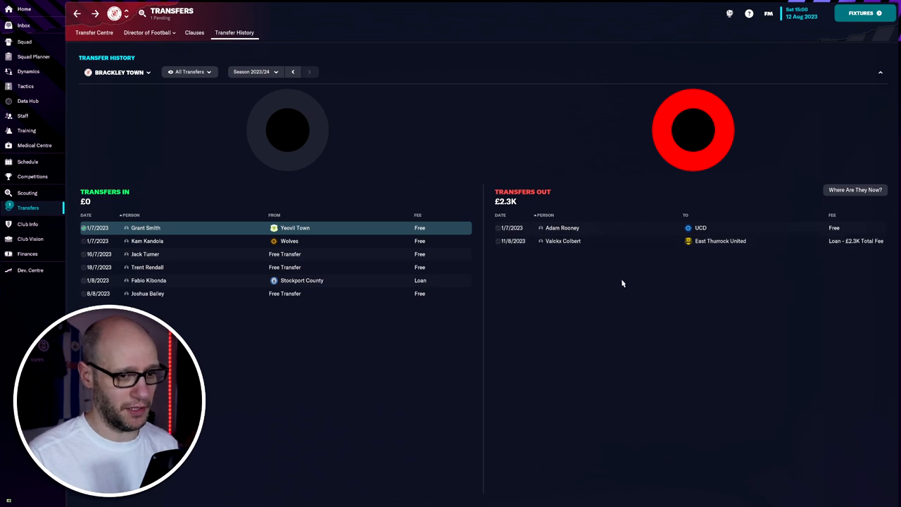
- Review Branden Horton's career history and 2021/22 season stats, then return to the transfer list
left_click(293, 71)
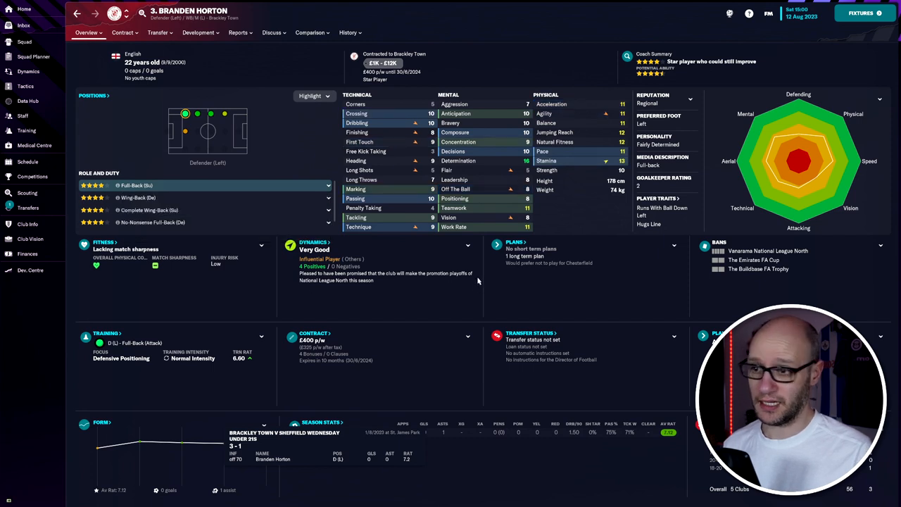
mouse_move(538, 213)
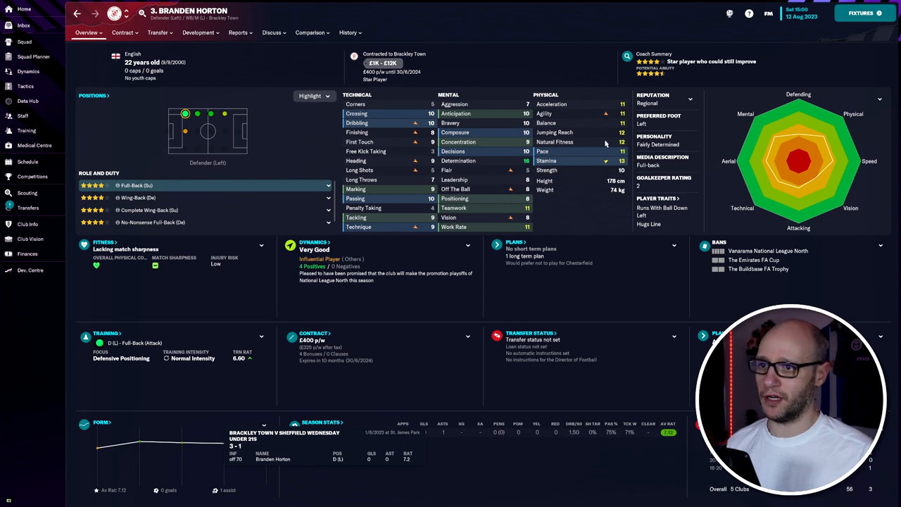
left_click(346, 32)
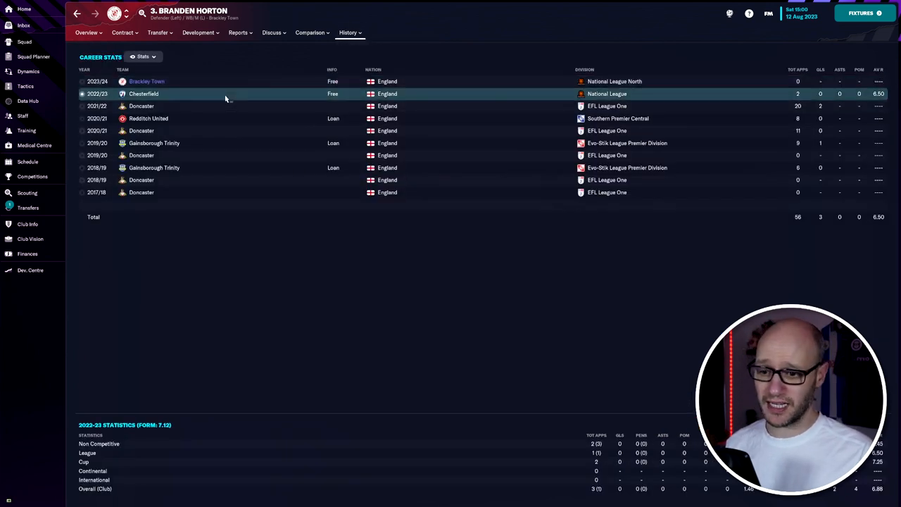
left_click(211, 105)
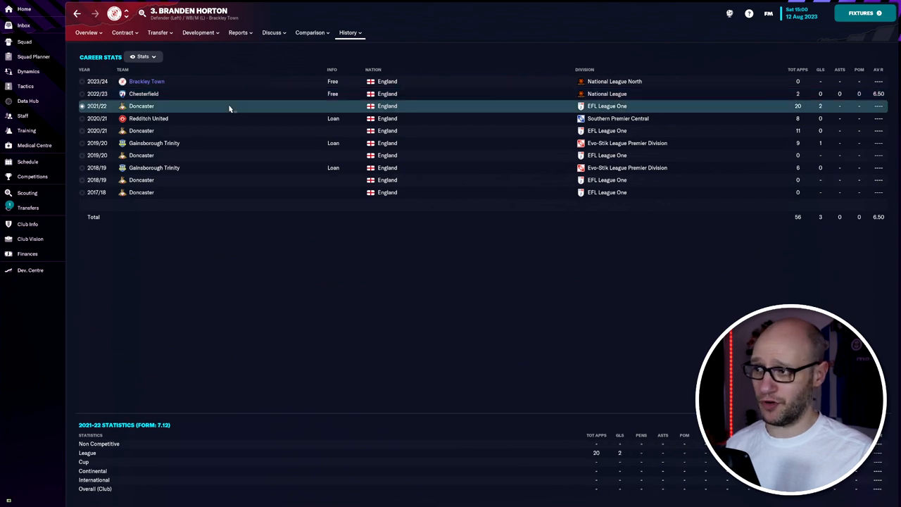
mouse_move(224, 90)
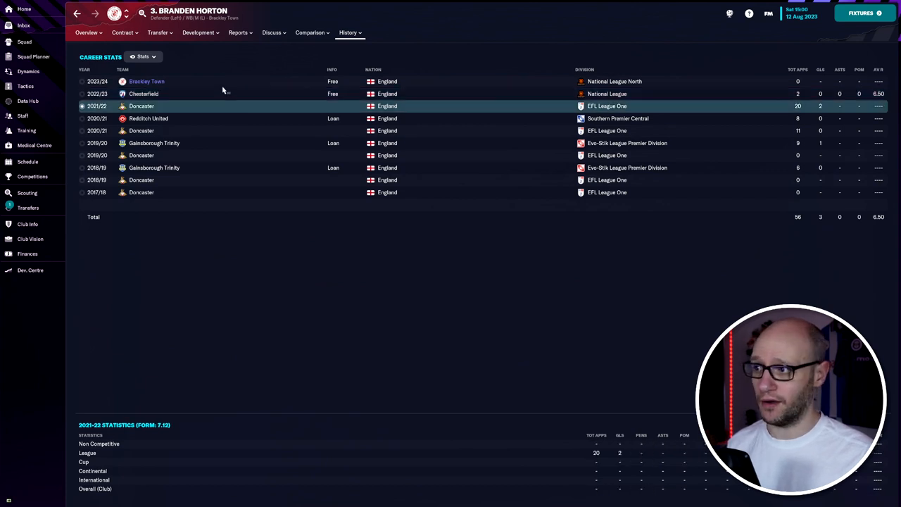
left_click(28, 209)
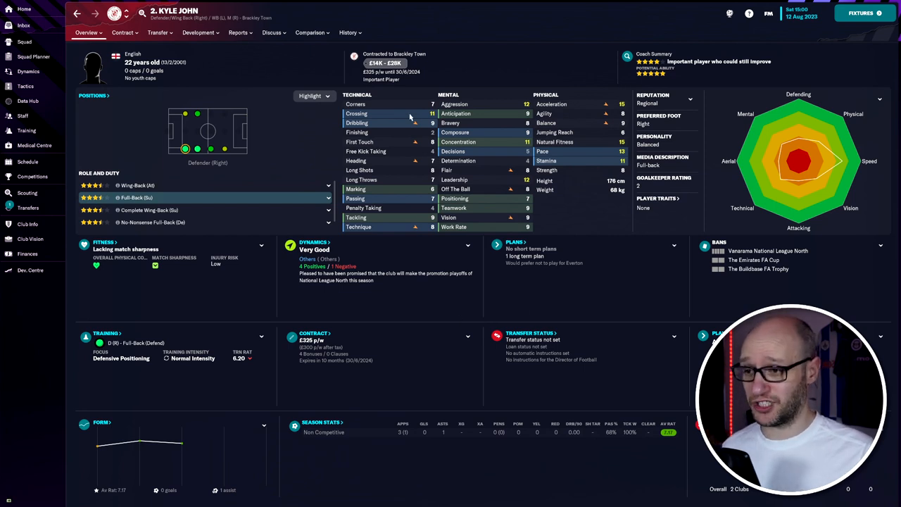
mouse_move(528, 180)
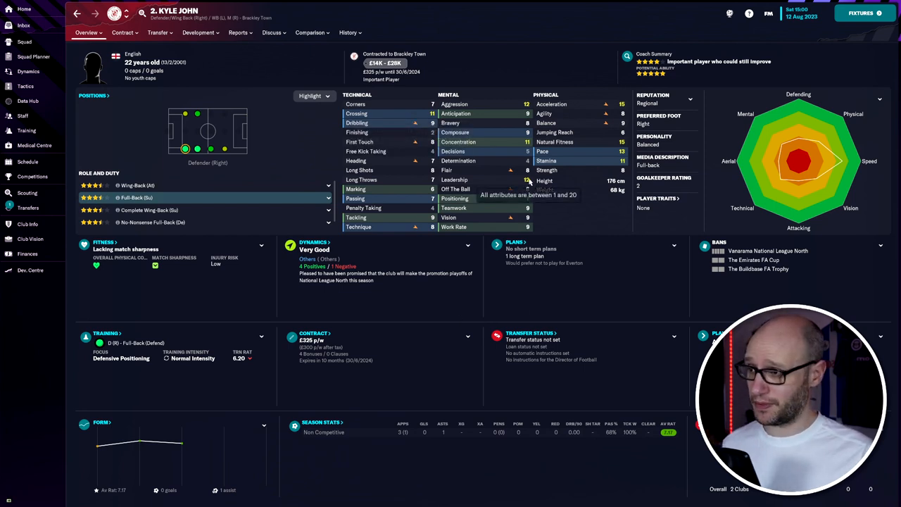
left_click(347, 32)
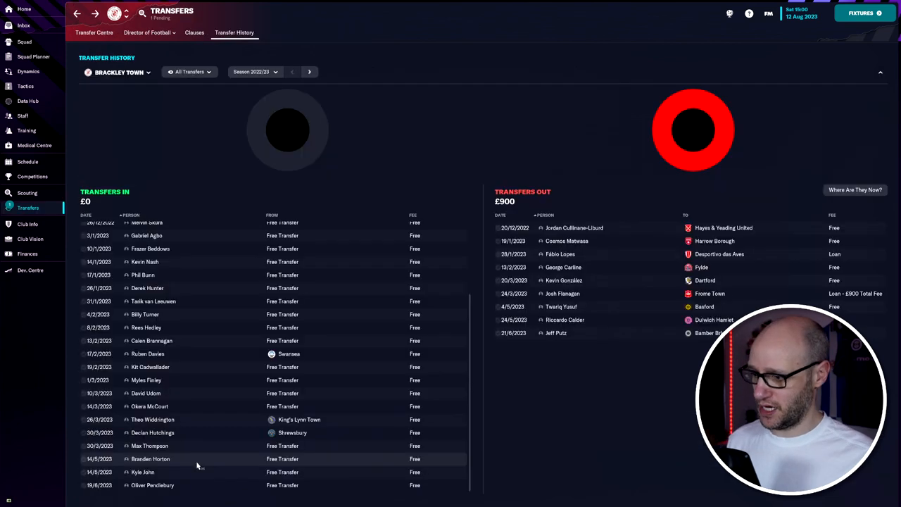
mouse_move(166, 486)
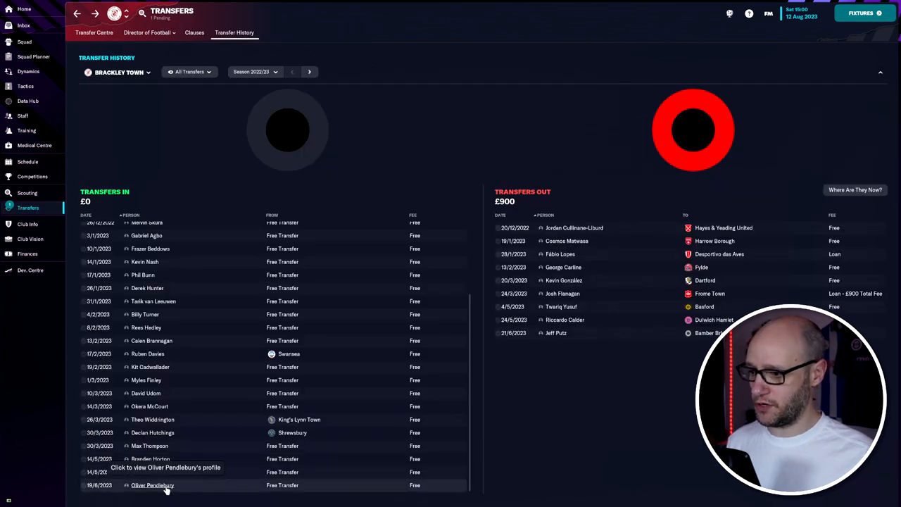
left_click(152, 484)
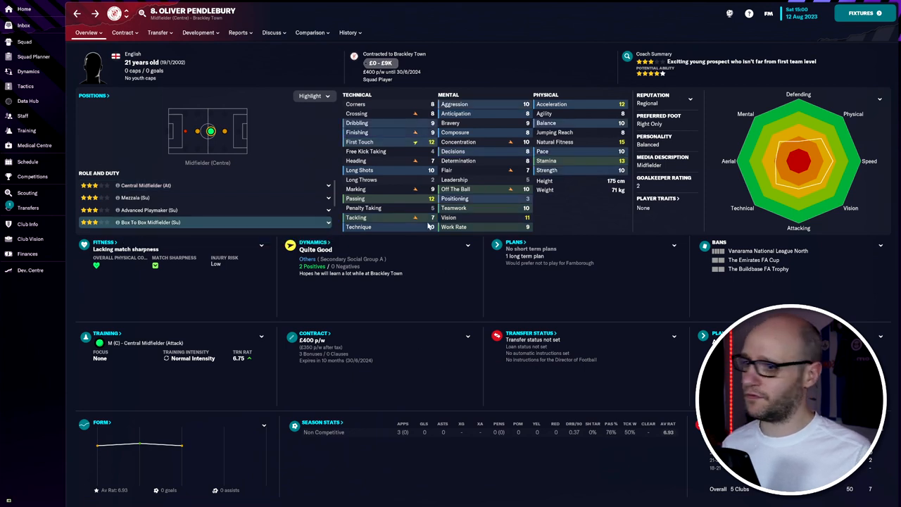
mouse_move(433, 224)
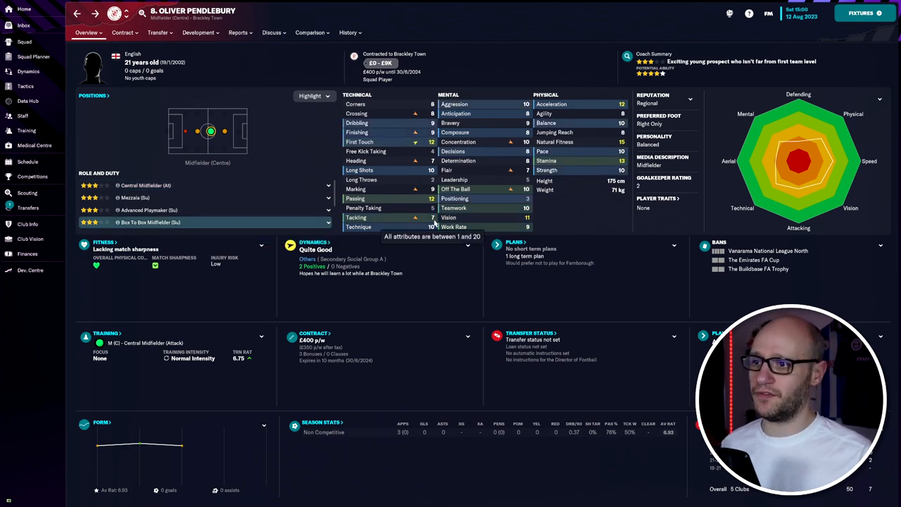
mouse_move(418, 265)
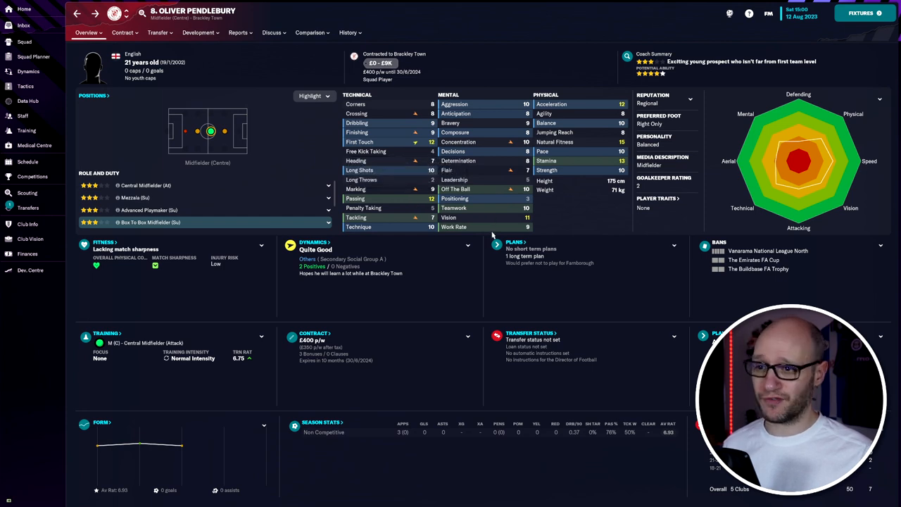
mouse_move(580, 171)
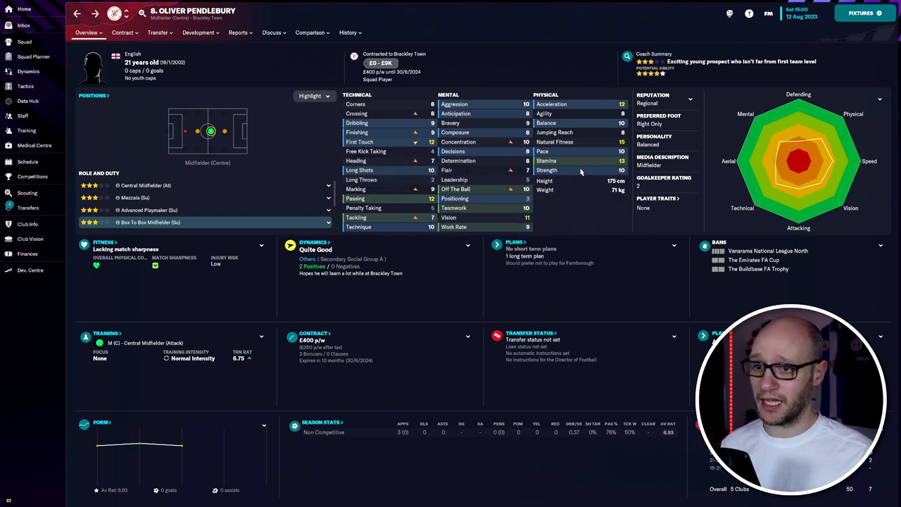
mouse_move(583, 165)
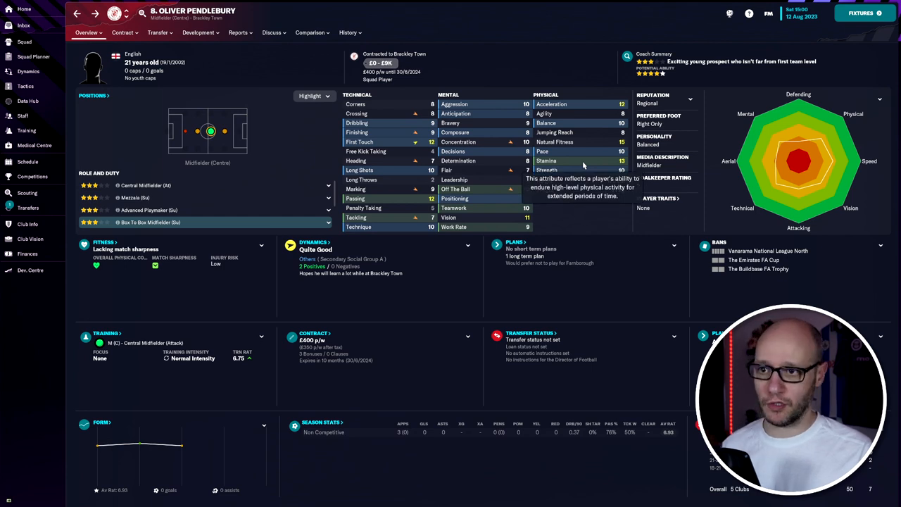
mouse_move(581, 110)
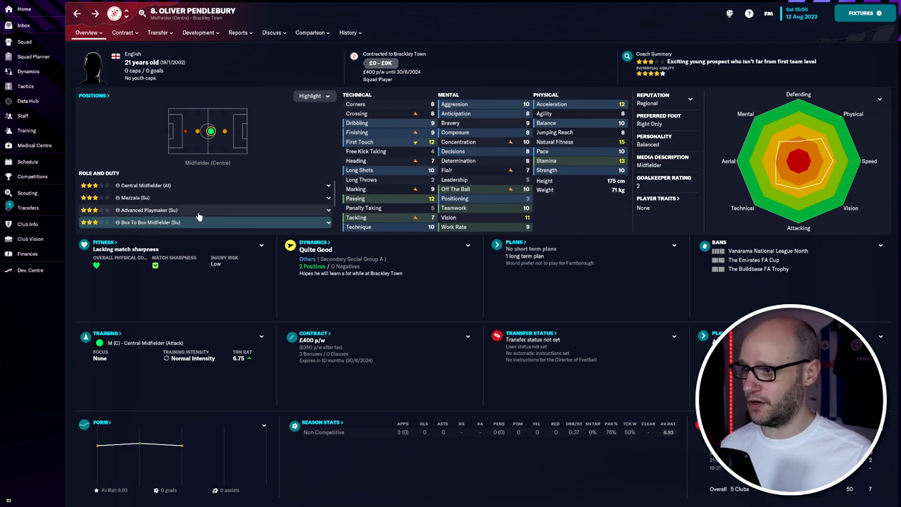
- Show Grant Smith's career history with his 2022/23 Yeovil Town season statistics
left_click(28, 207)
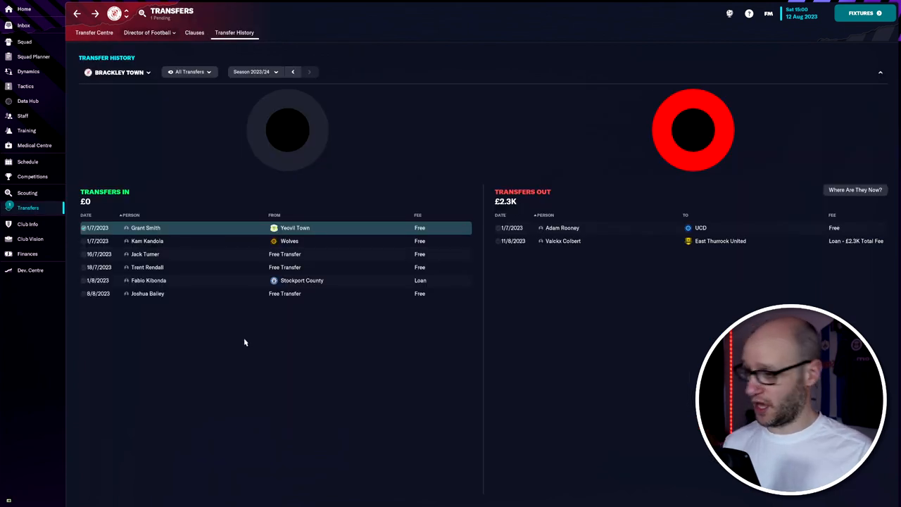
left_click(146, 228)
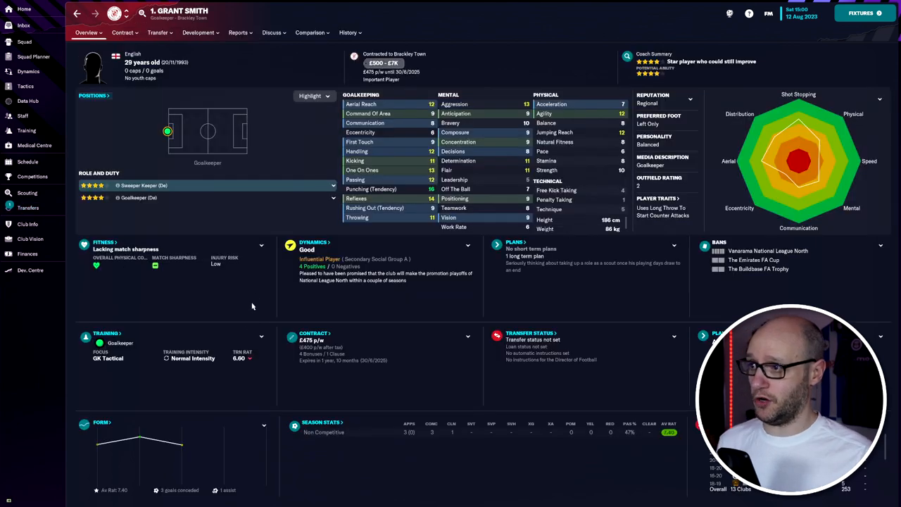
mouse_move(256, 295)
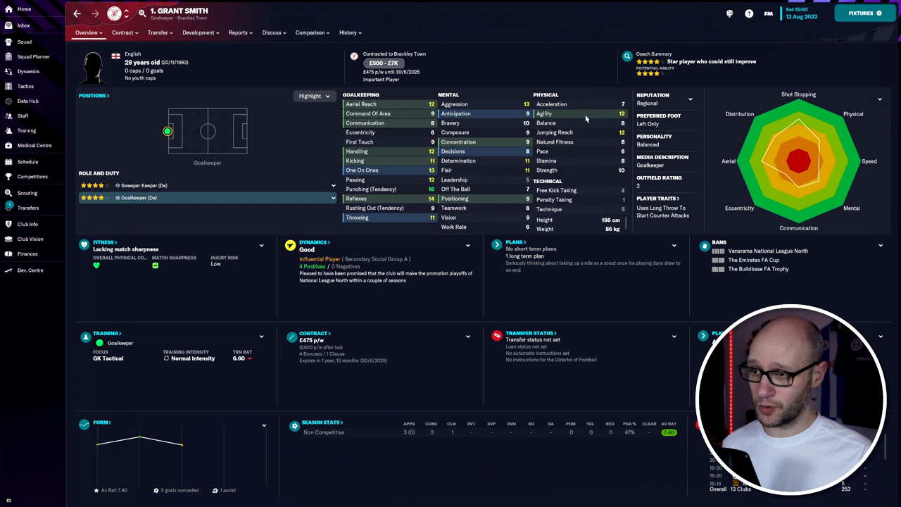
left_click(348, 32)
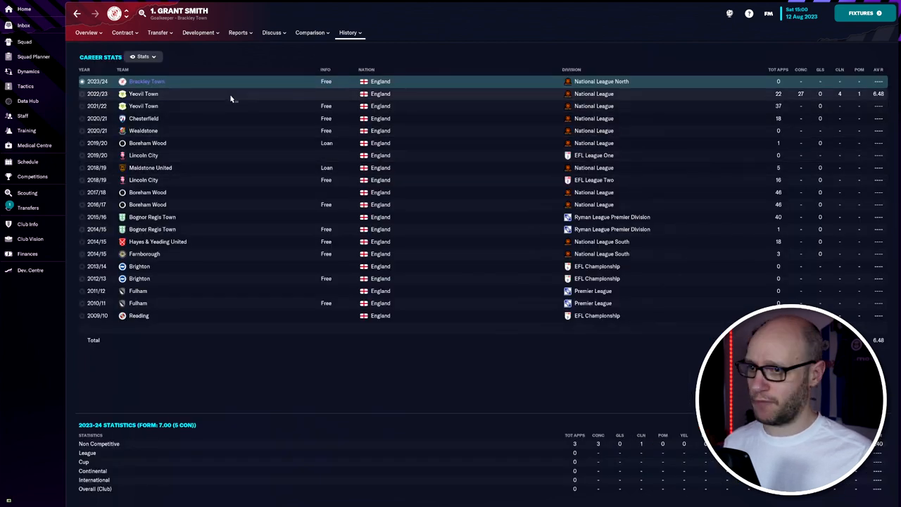
left_click(143, 92)
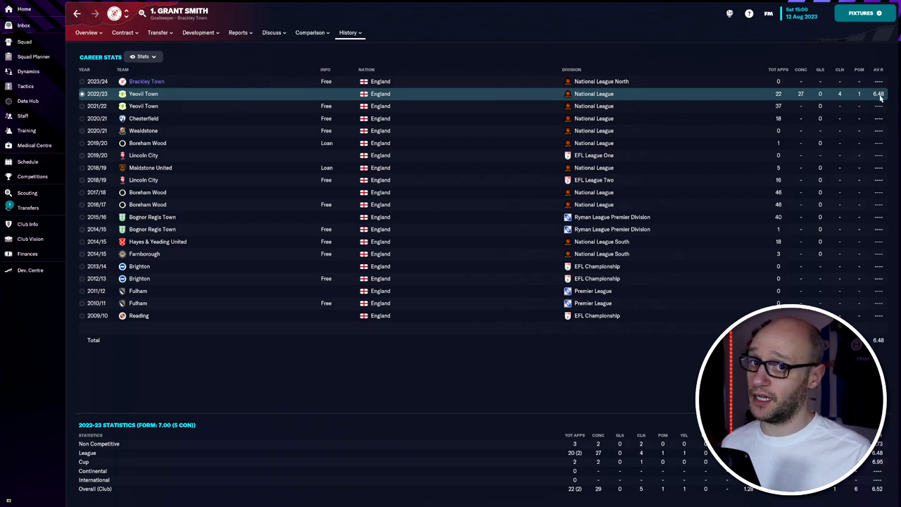
mouse_move(799, 104)
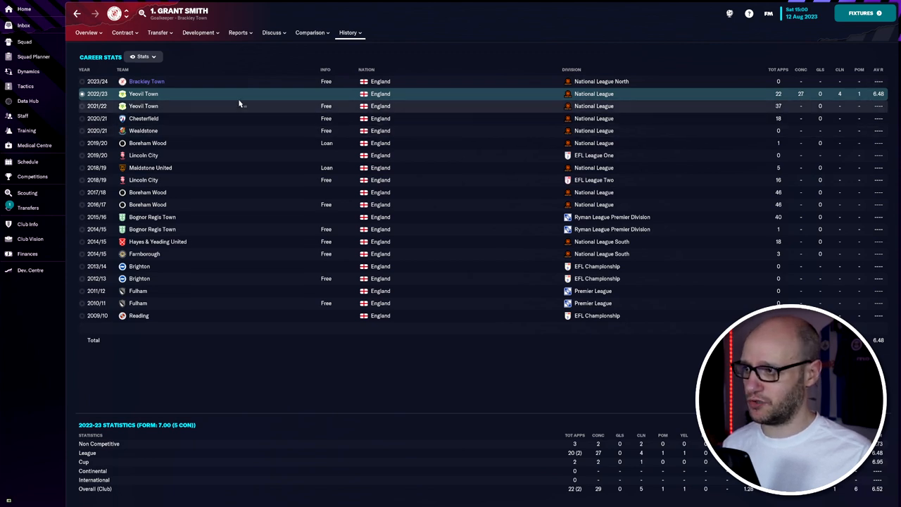
- Check Kam Kandola's central defender key attributes, then return to the transfer history
left_click(147, 80)
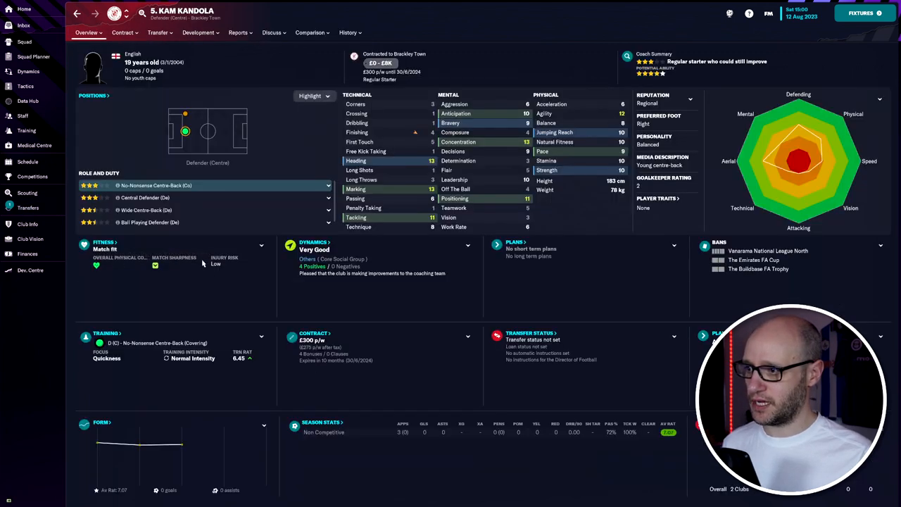
left_click(327, 197)
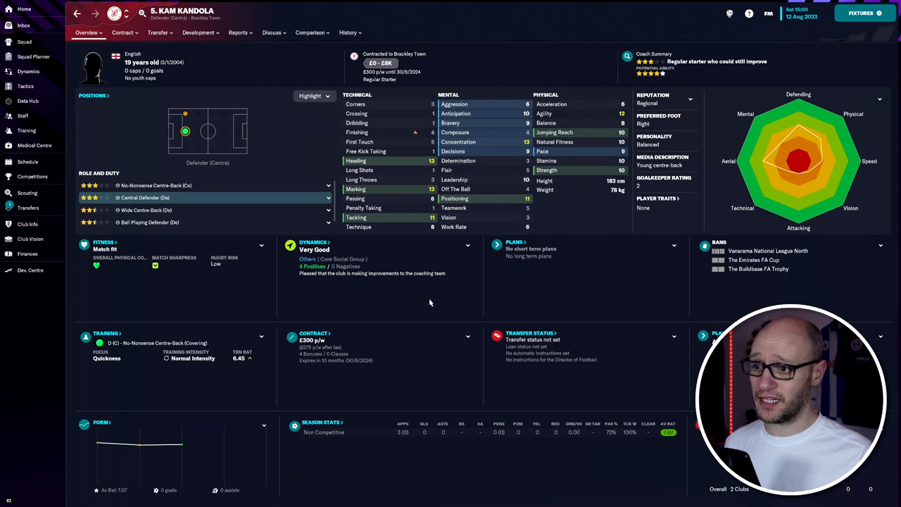
mouse_move(432, 227)
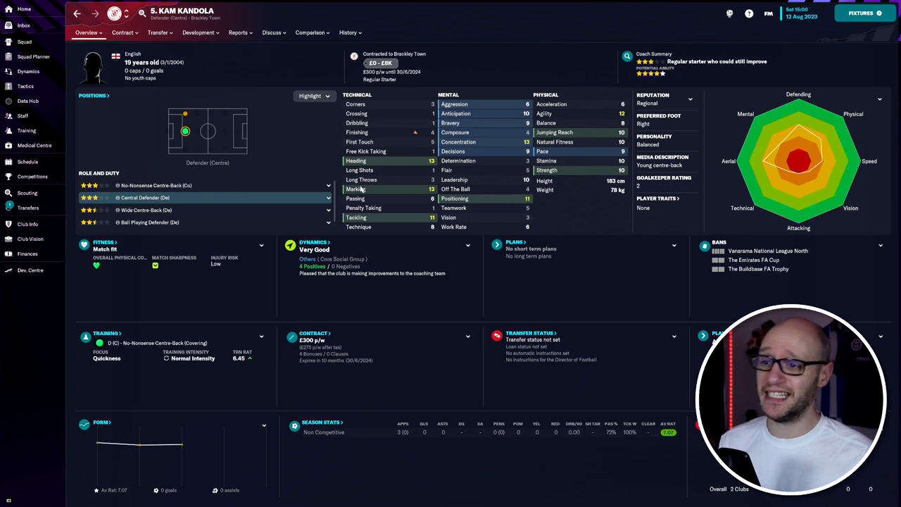
mouse_move(603, 180)
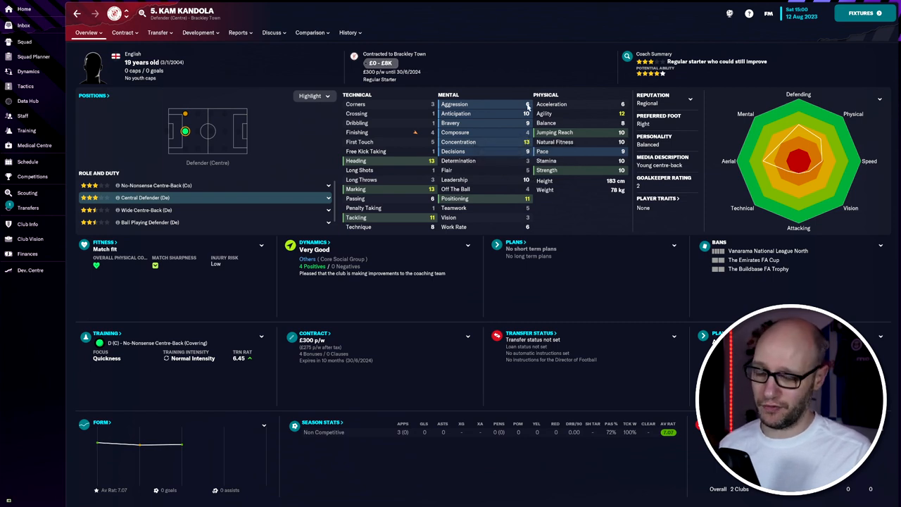
left_click(348, 32)
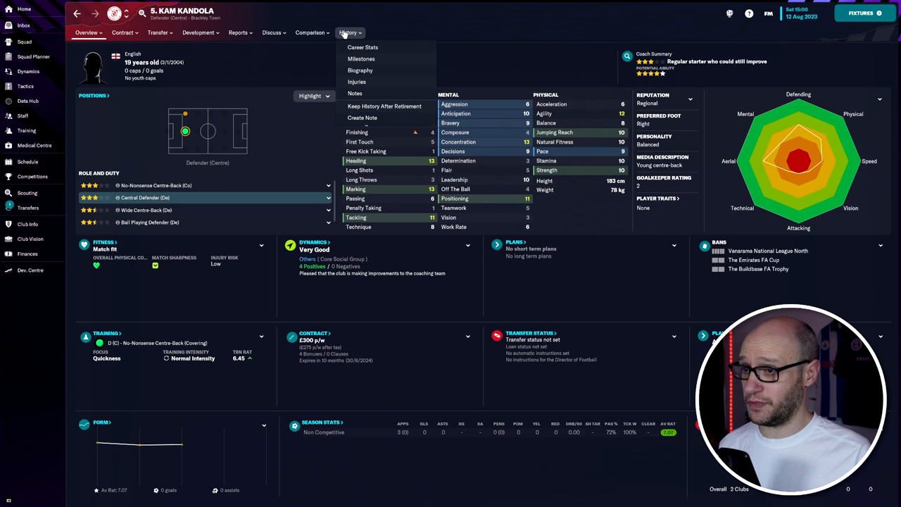
left_click(362, 48)
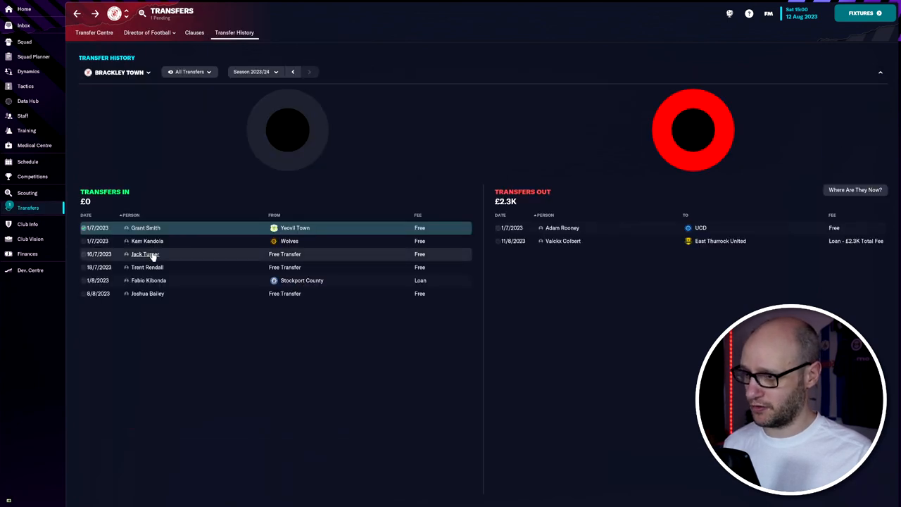
- Show Jack Turner's career stats with his previous Southampton seasons
left_click(145, 254)
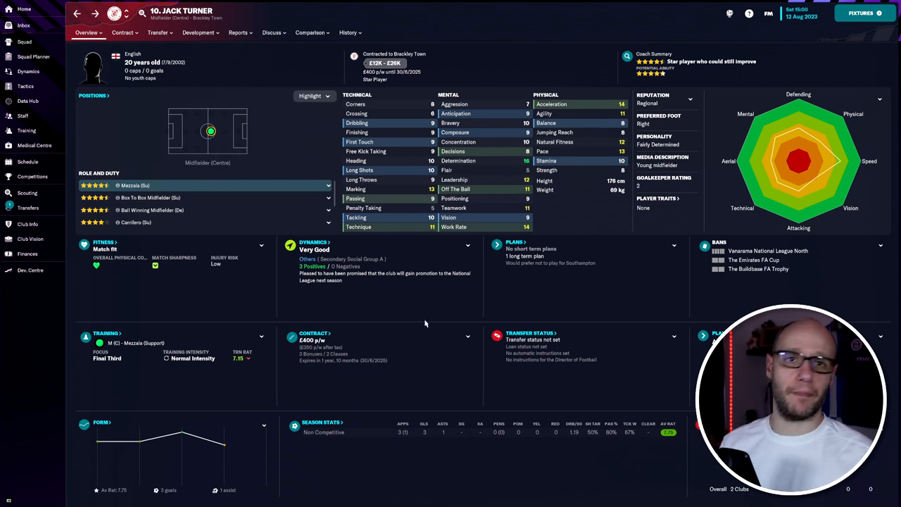
mouse_move(315, 256)
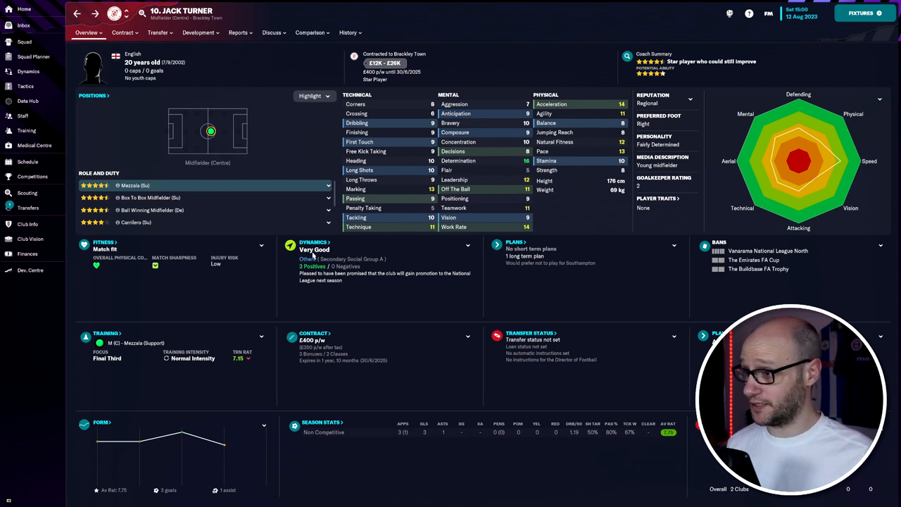
mouse_move(223, 182)
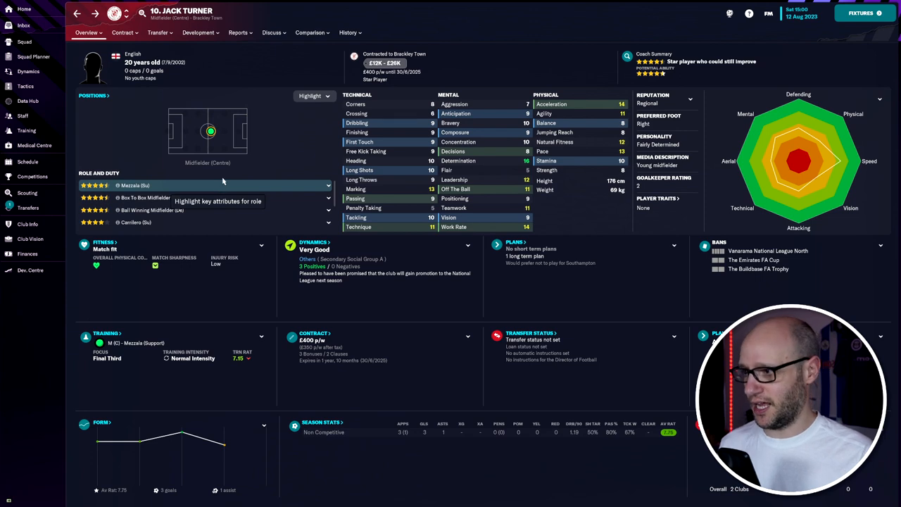
mouse_move(277, 162)
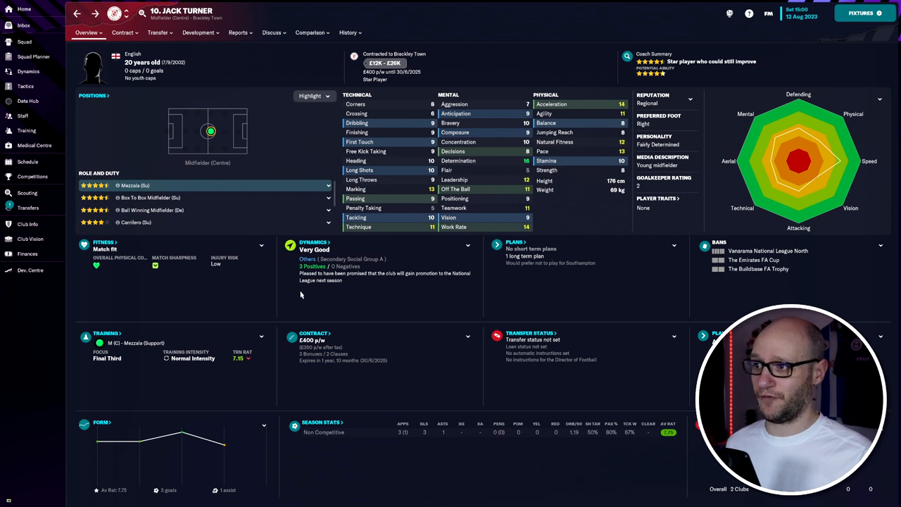
mouse_move(444, 273)
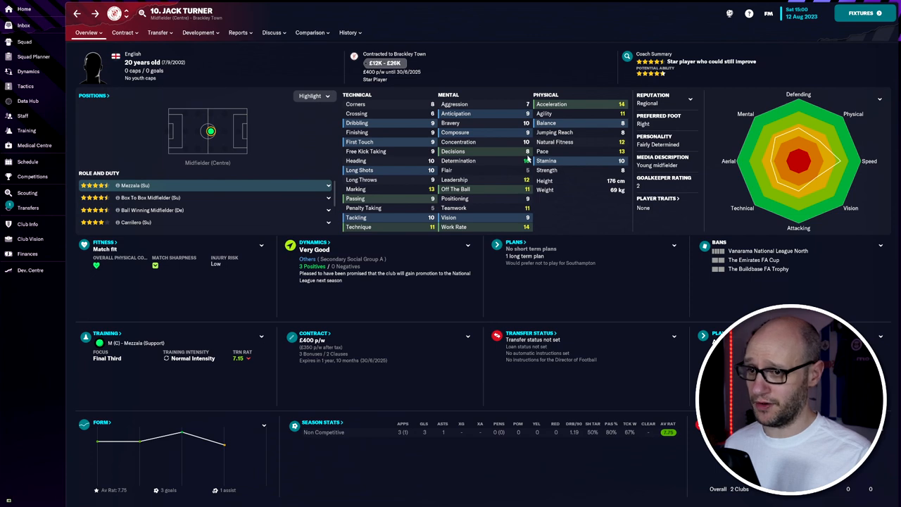
mouse_move(574, 186)
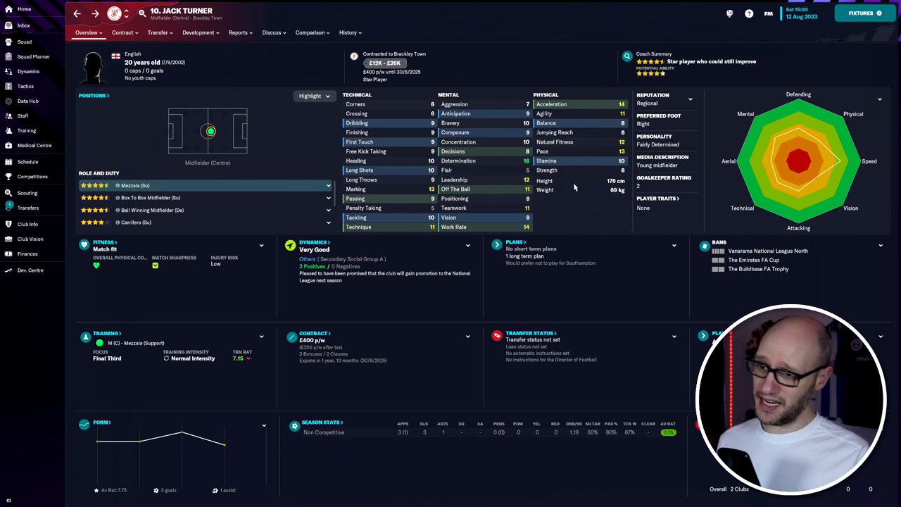
mouse_move(433, 223)
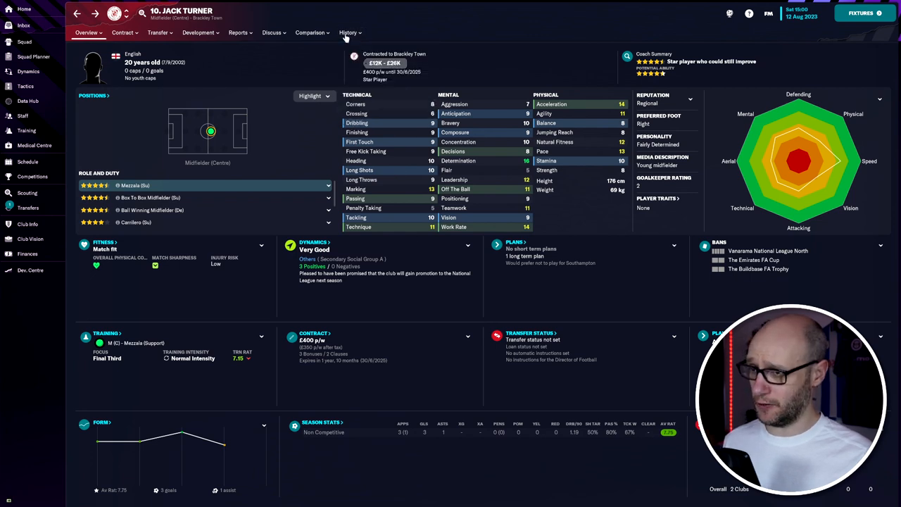
left_click(348, 32)
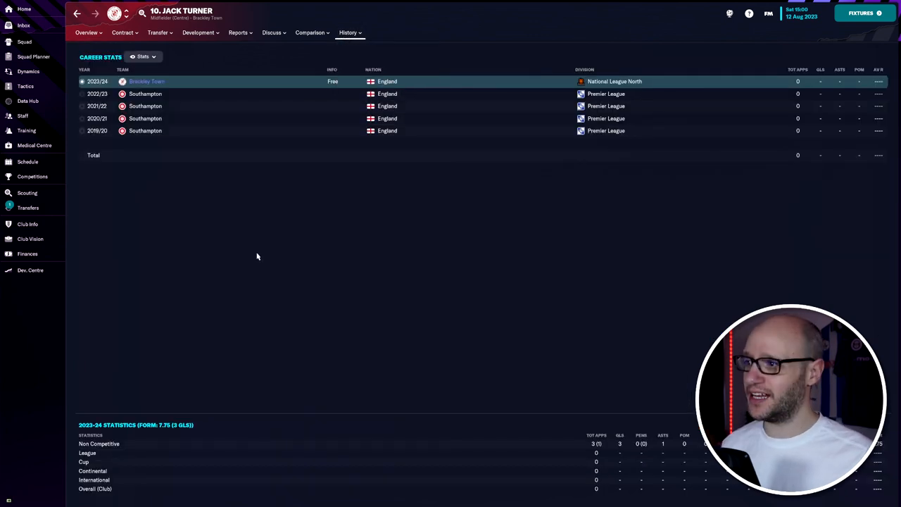
- Show Trent Rendall's career history with his 2021/22 Eastbourne Borough loan statistics
left_click(29, 207)
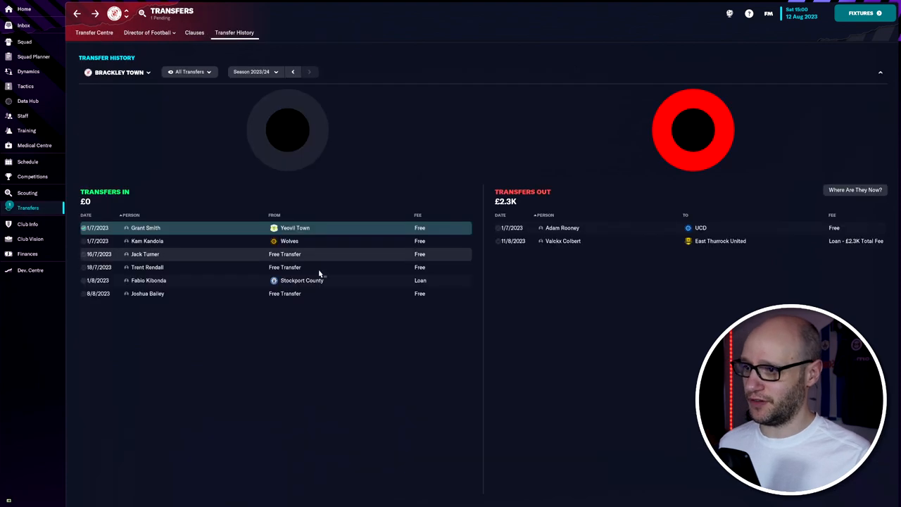
mouse_move(162, 268)
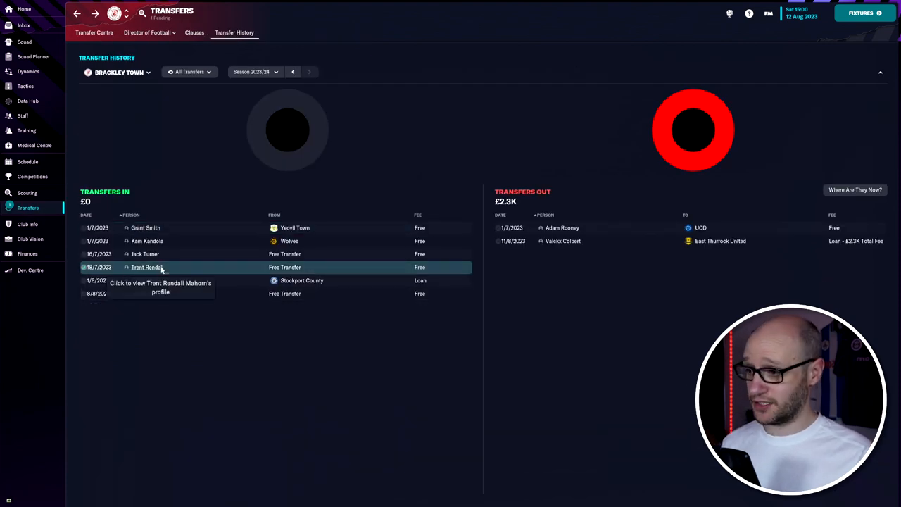
left_click(146, 268)
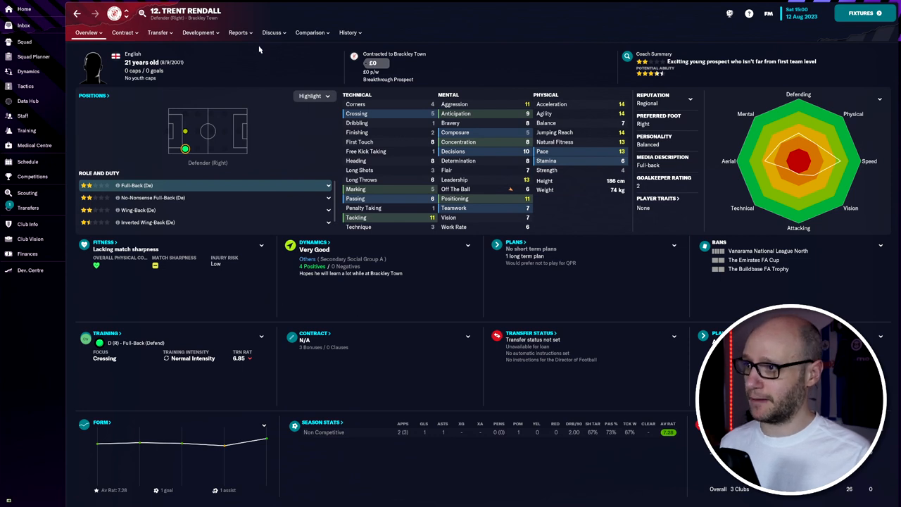
left_click(309, 33)
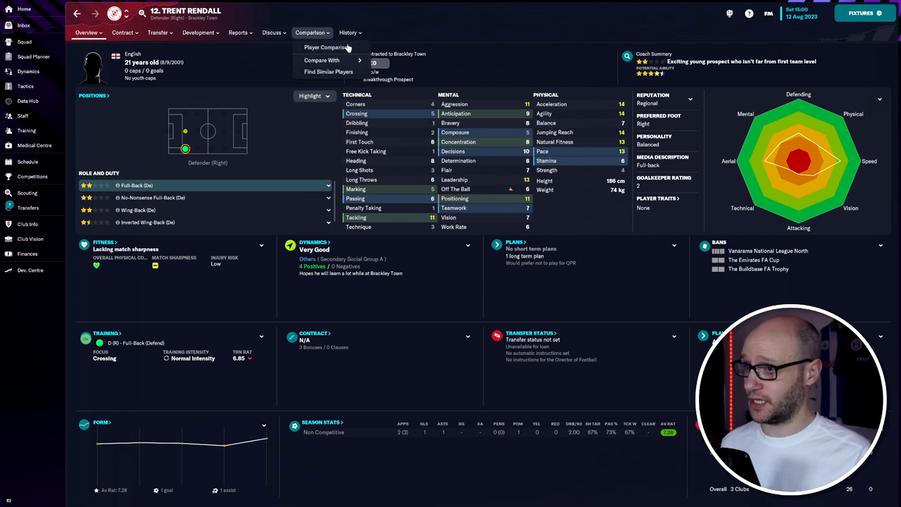
left_click(348, 33)
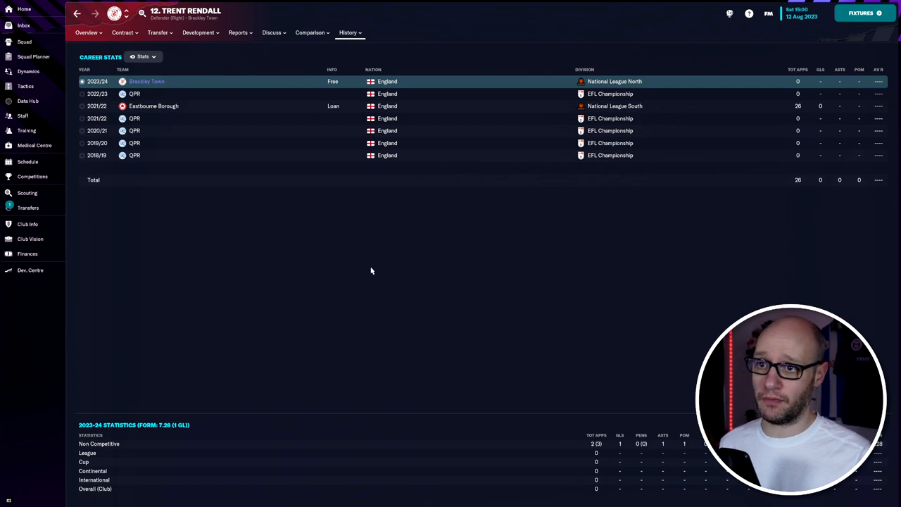
mouse_move(235, 107)
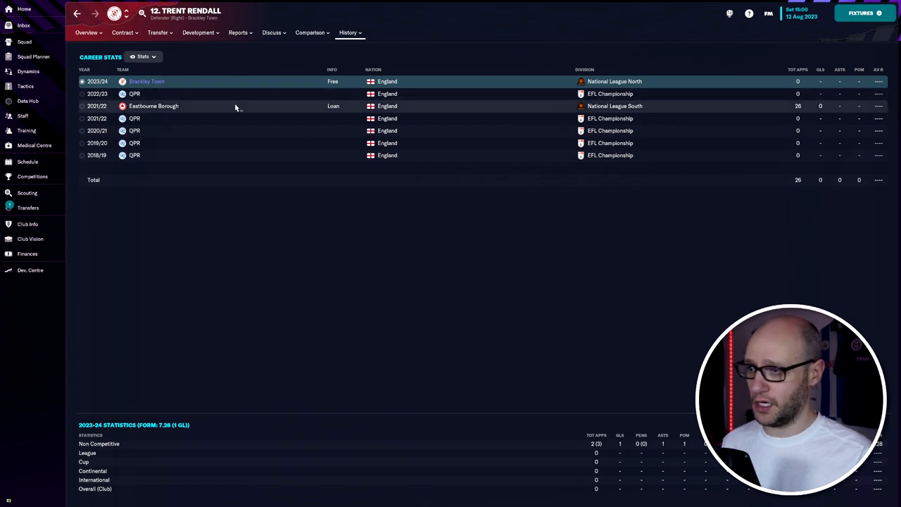
left_click(154, 106)
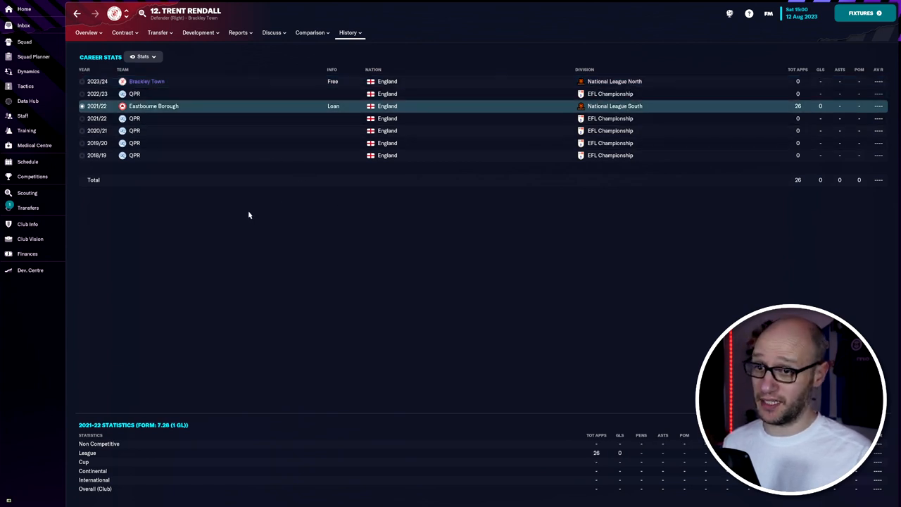
left_click(28, 207)
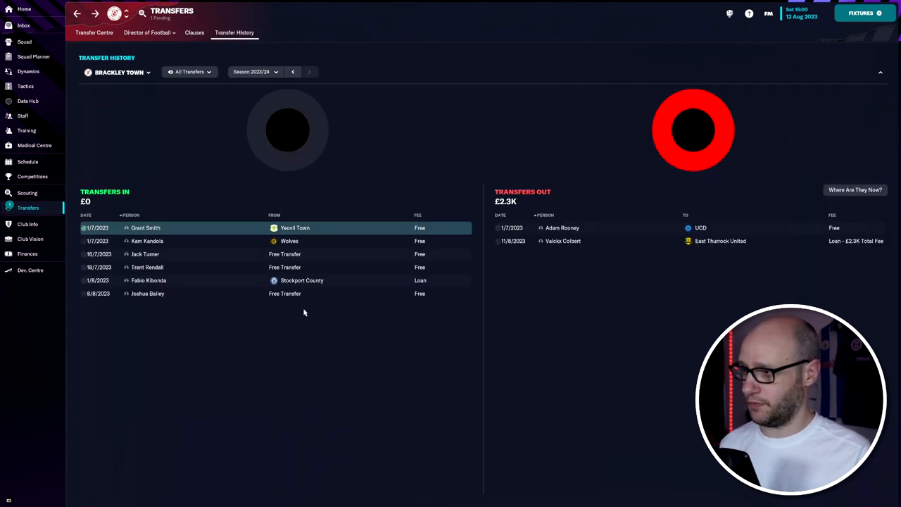
mouse_move(150, 280)
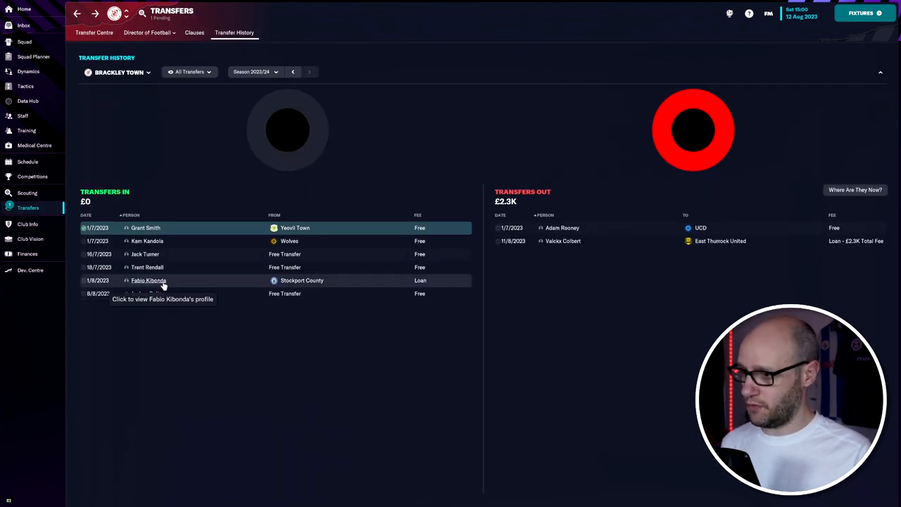
left_click(149, 280)
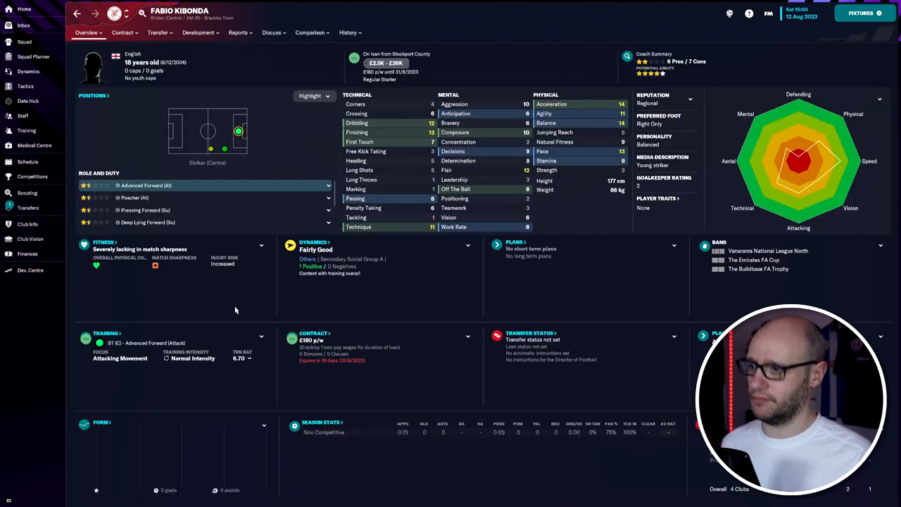
mouse_move(423, 329)
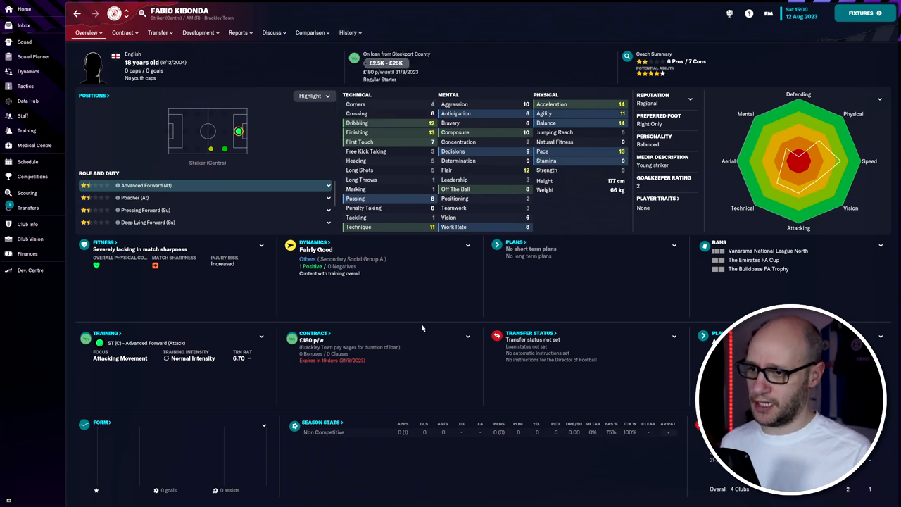
left_click(347, 33)
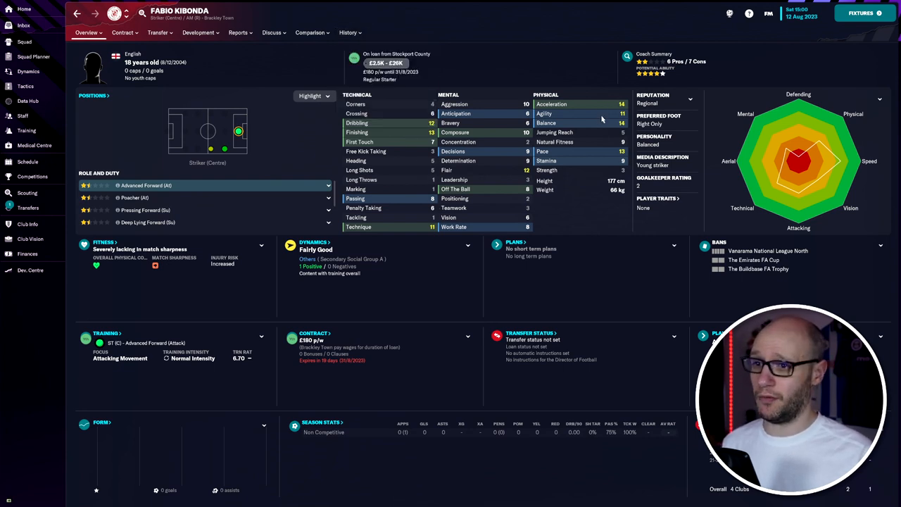
mouse_move(380, 133)
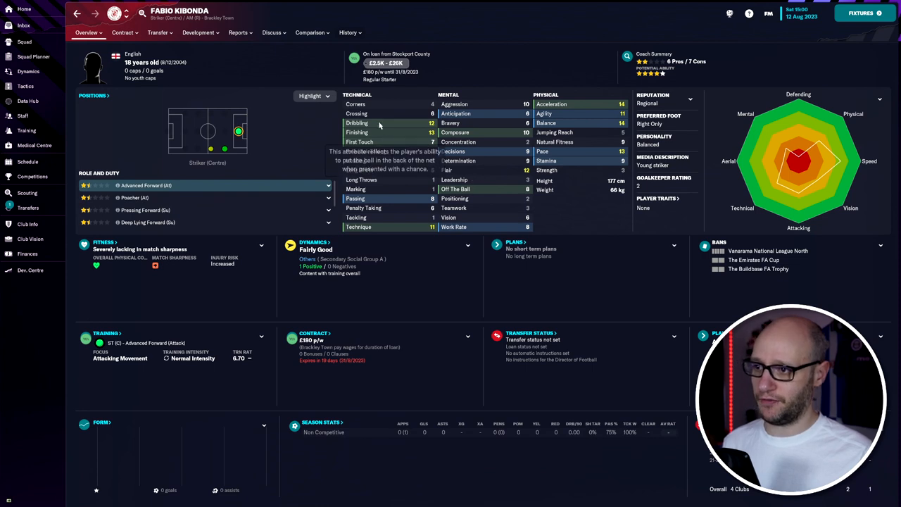
mouse_move(473, 295)
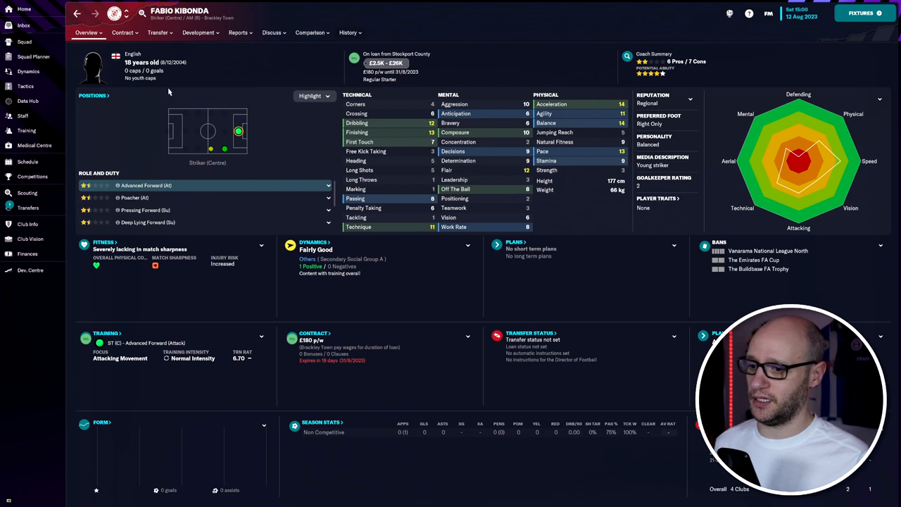
left_click(348, 32)
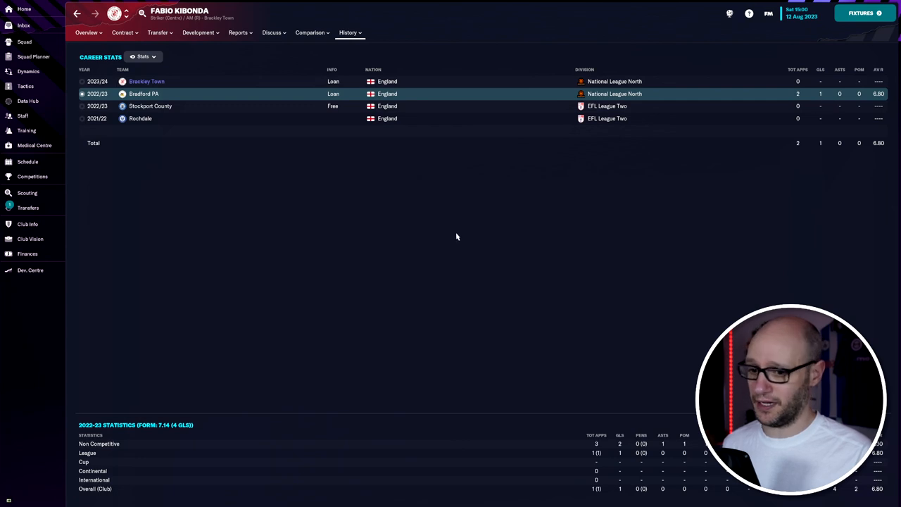
left_click(29, 207)
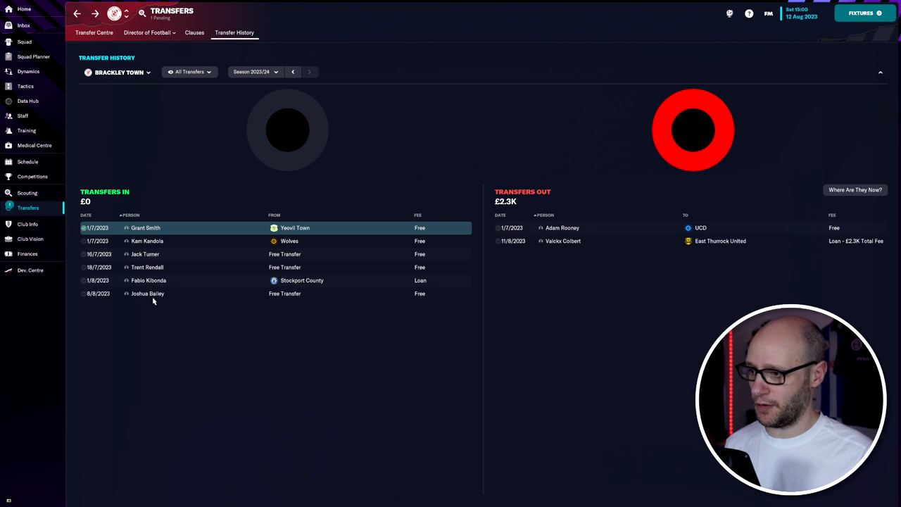
- View Joshua Bailey's player profile from the Transfers In list, then move to Hereford's club overview
left_click(147, 294)
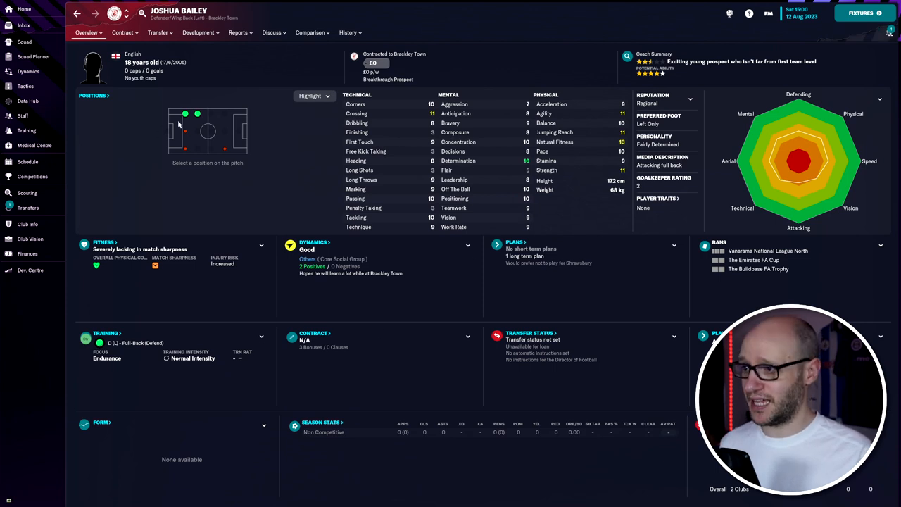
left_click(186, 112)
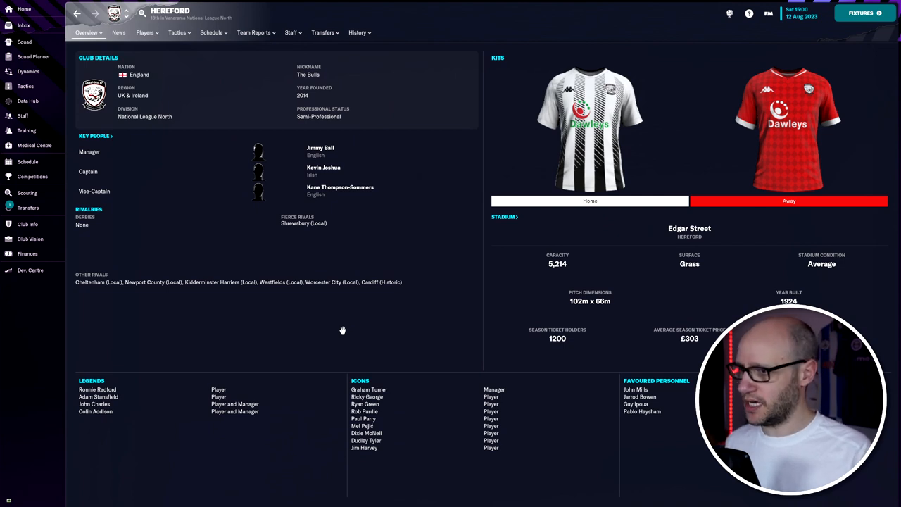
mouse_move(861, 326)
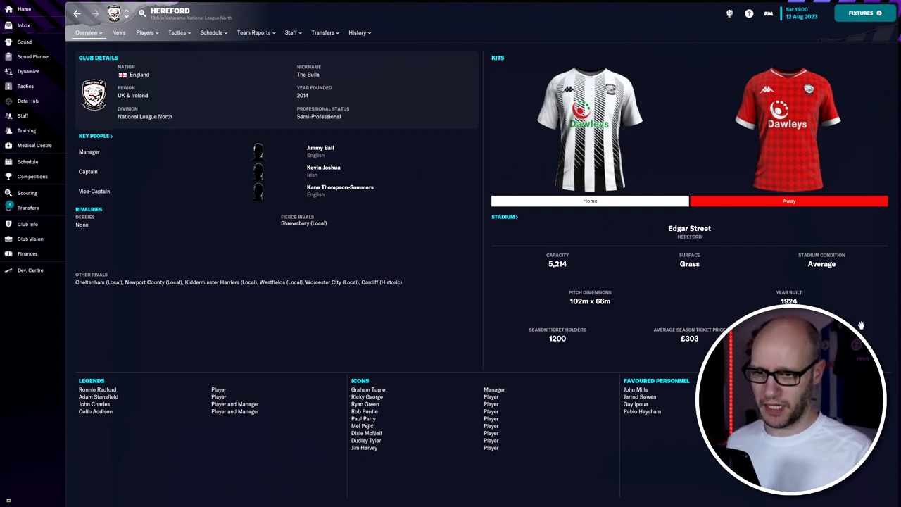
mouse_move(231, 101)
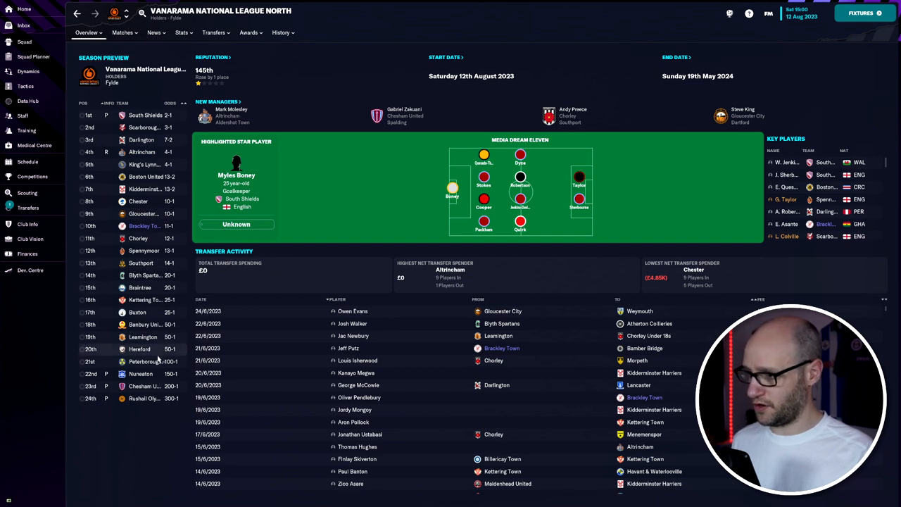
- Review Hereford's league-preview summary and Players In list, then return to Brackley's tactics
left_click(139, 349)
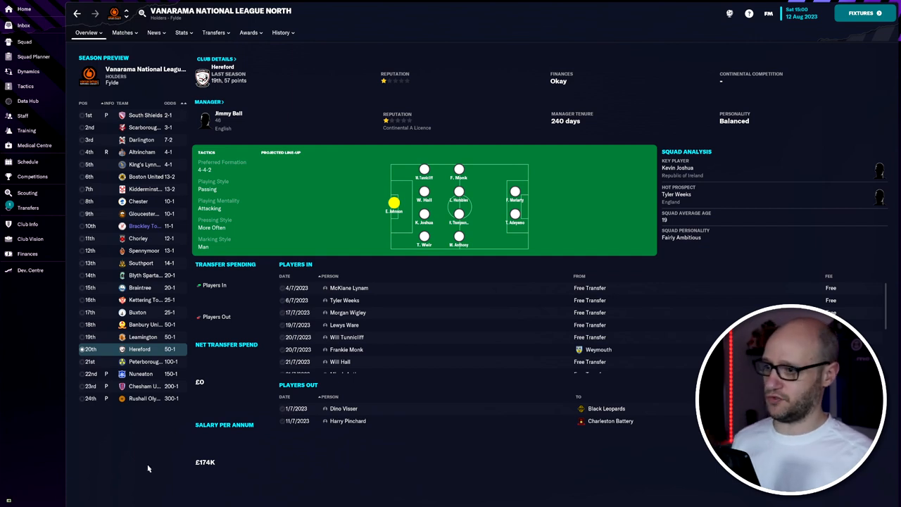
mouse_move(312, 134)
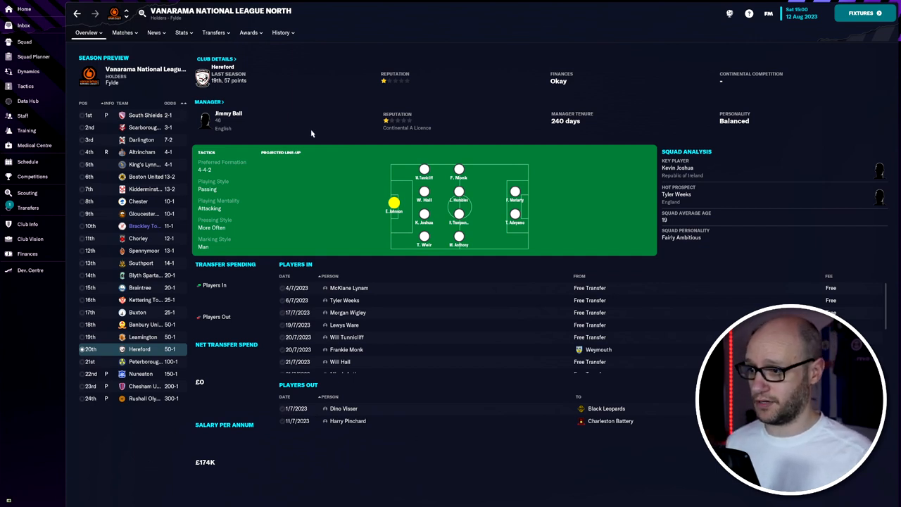
scroll("down", 3)
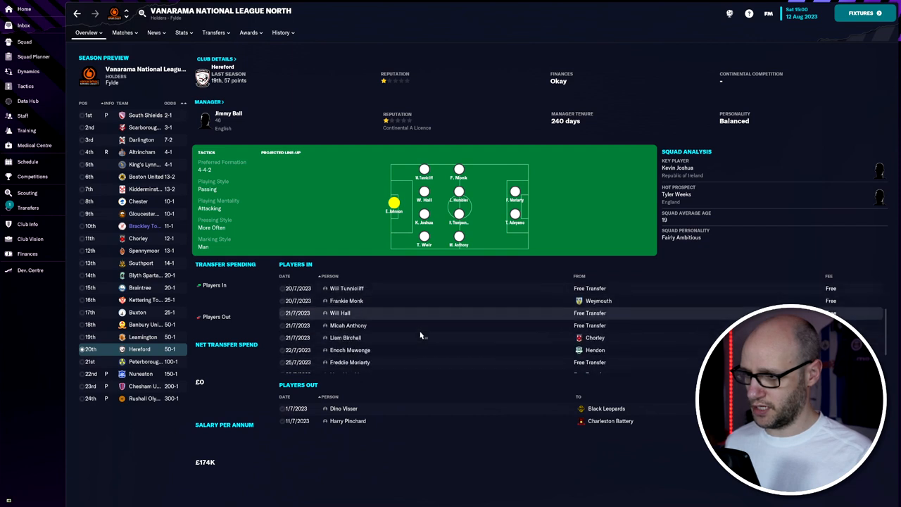
scroll("up", 3)
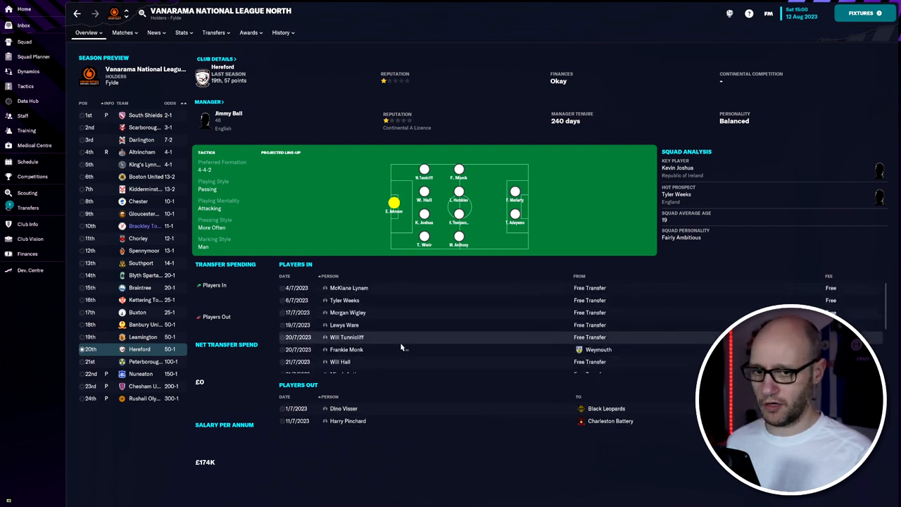
scroll("down", 3)
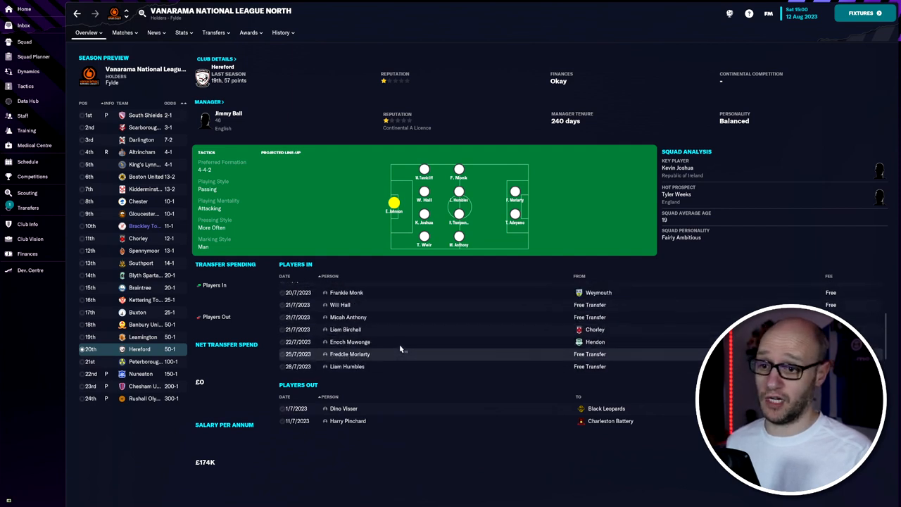
scroll("up", 3)
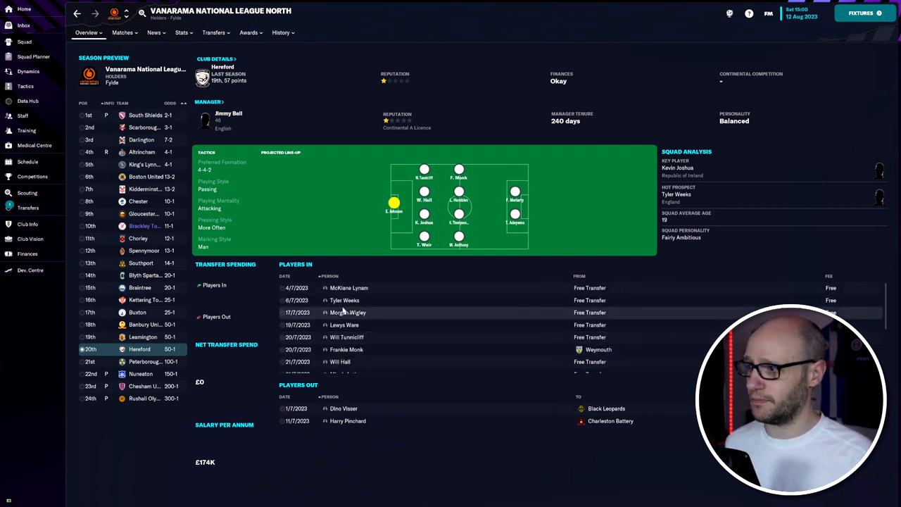
left_click(25, 86)
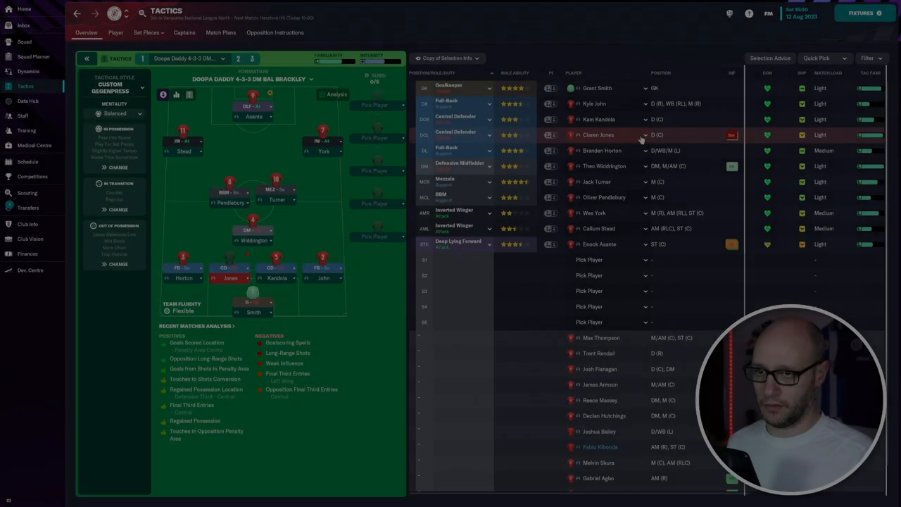
- Swap Callum Stead with Enock Asante up front, start Melvin Skura at AML, and proceed to the team talk
left_click(599, 136)
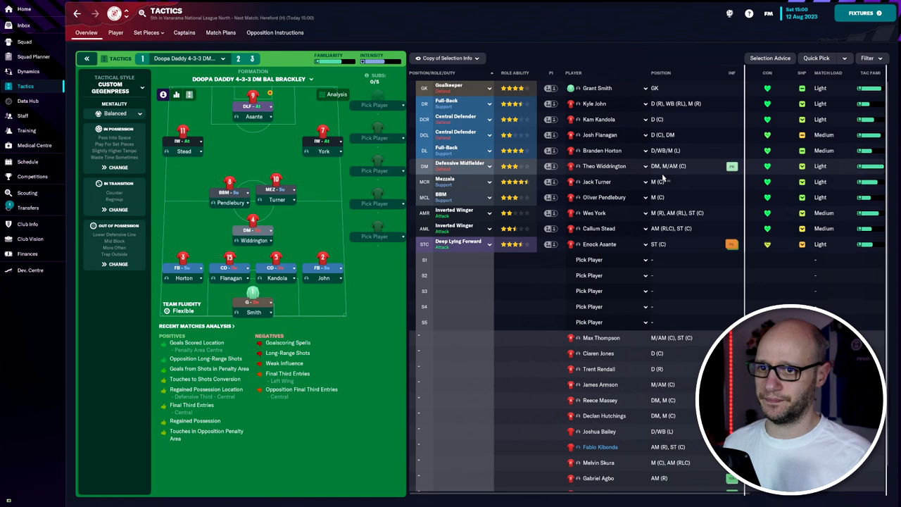
mouse_move(730, 245)
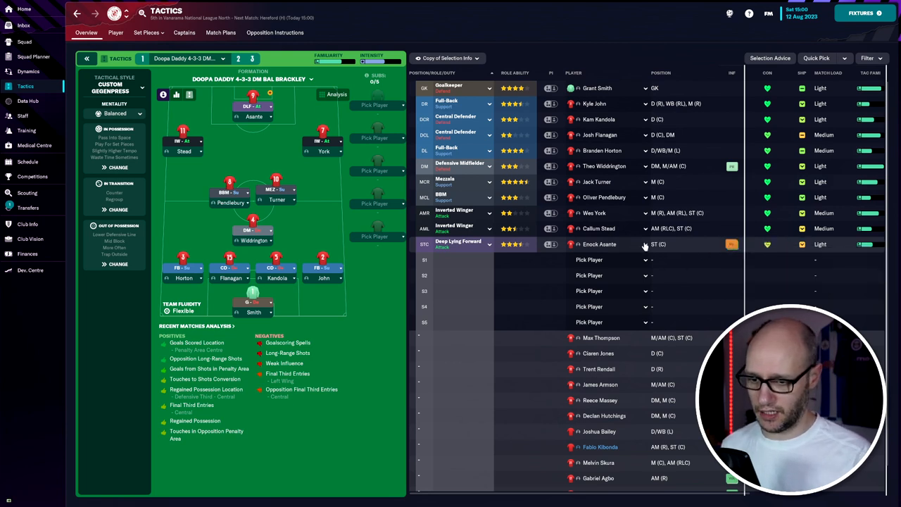
left_click(600, 245)
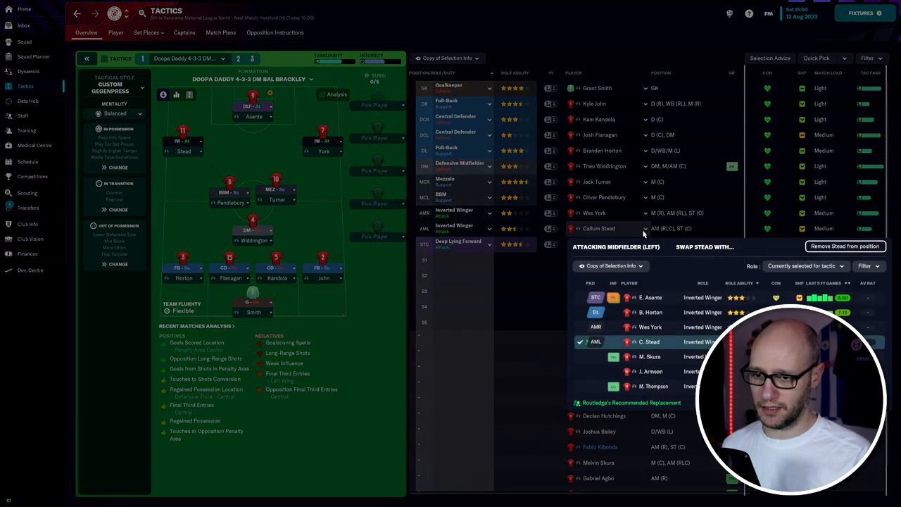
left_click(600, 244)
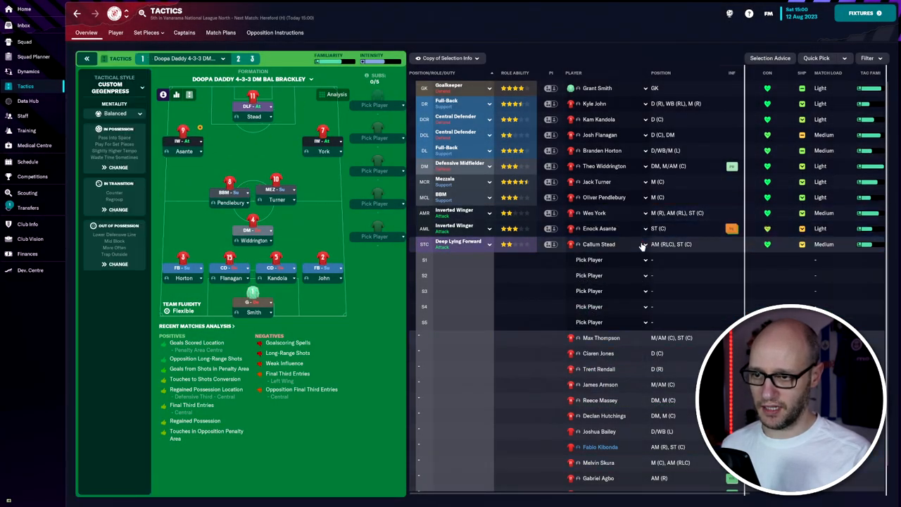
left_click(598, 228)
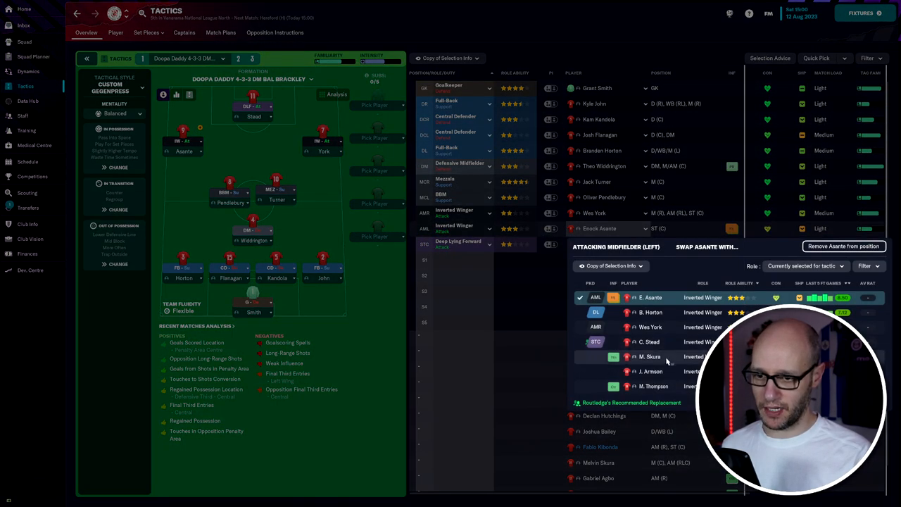
left_click(649, 357)
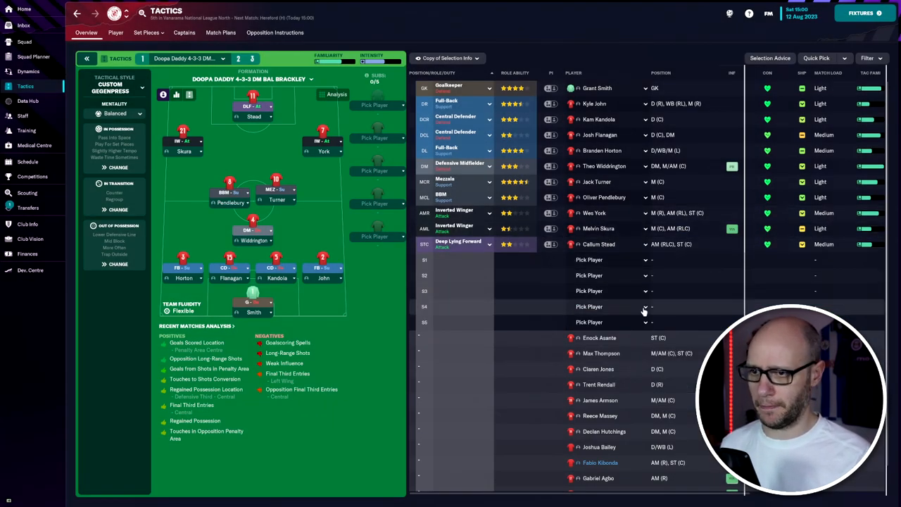
mouse_move(546, 264)
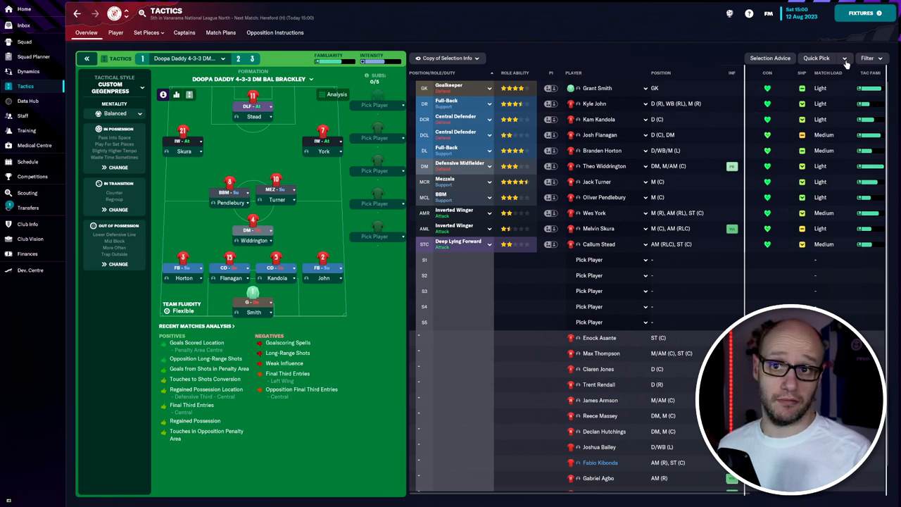
left_click(817, 58)
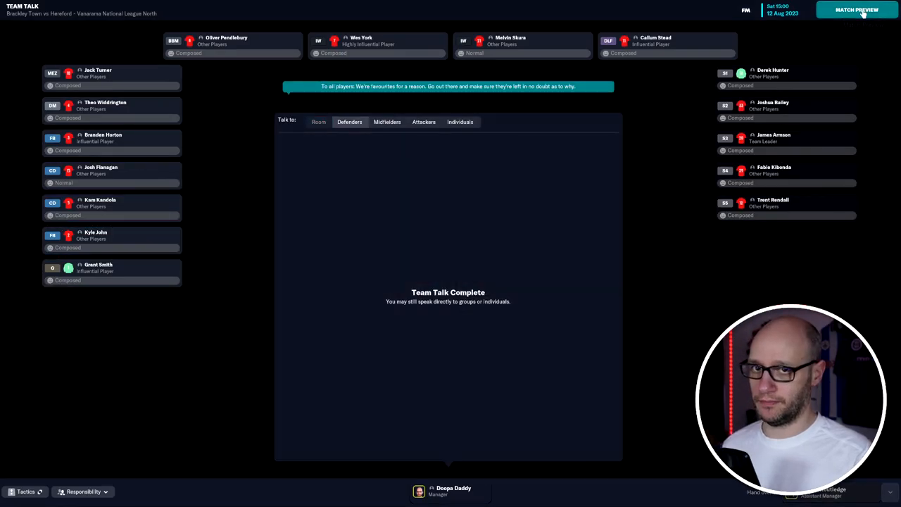
- Move on from the pre-match team talk to play the first half against Hereford
left_click(856, 10)
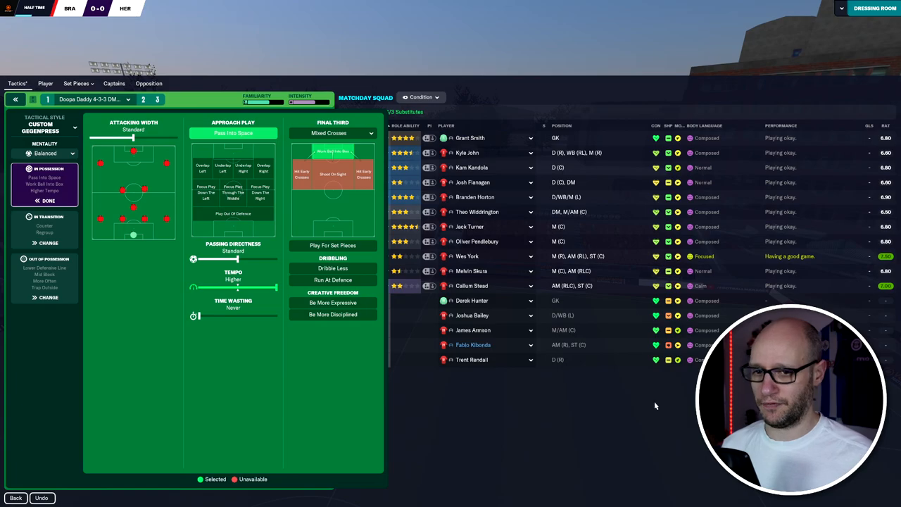
- Go through the half-time team talk and start the second half
left_click(874, 8)
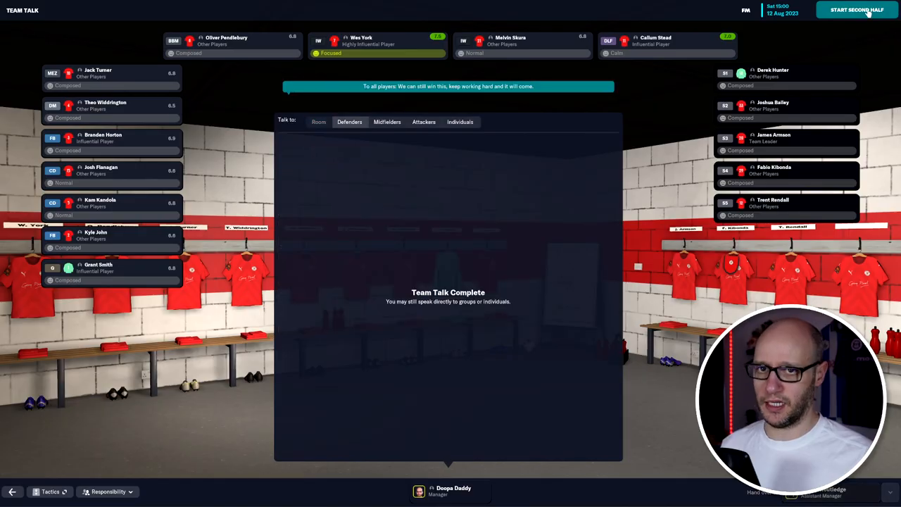
left_click(856, 10)
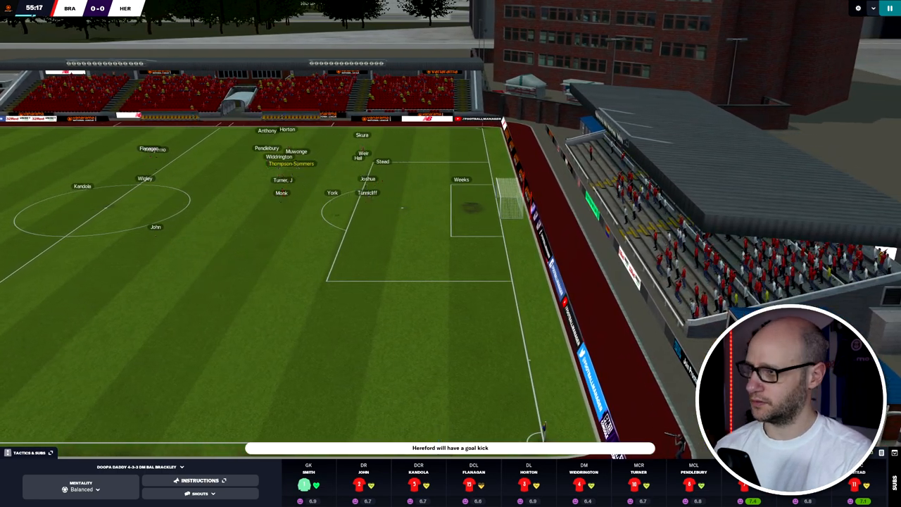
- Bring up the tactics and matchday squad from the match bar during the second half
left_click(30, 453)
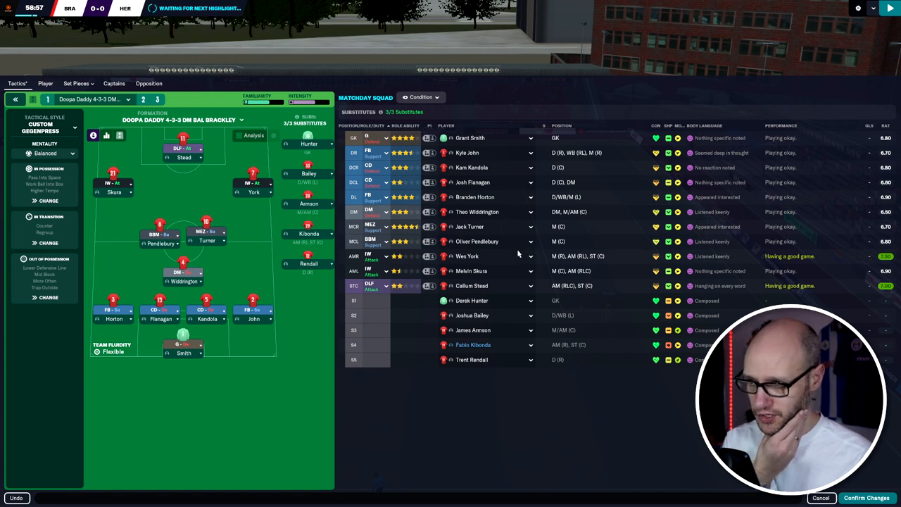
mouse_move(514, 289)
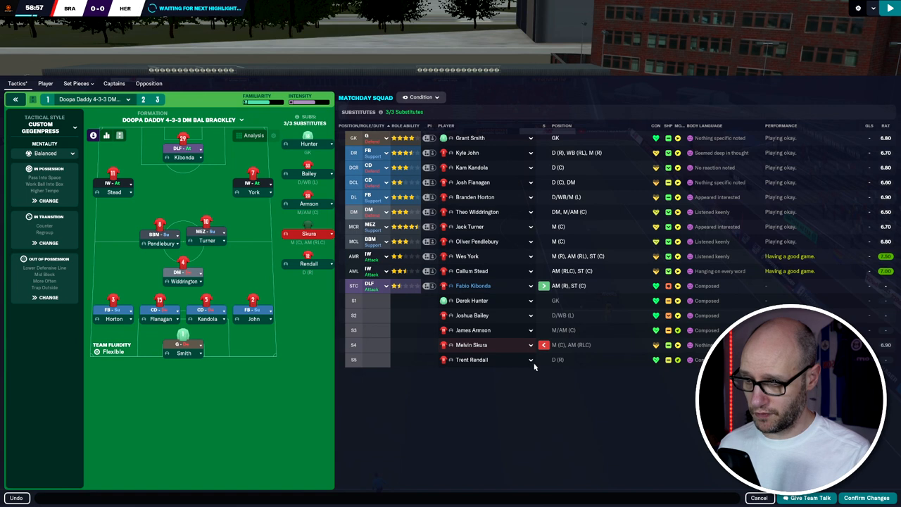
mouse_move(546, 384)
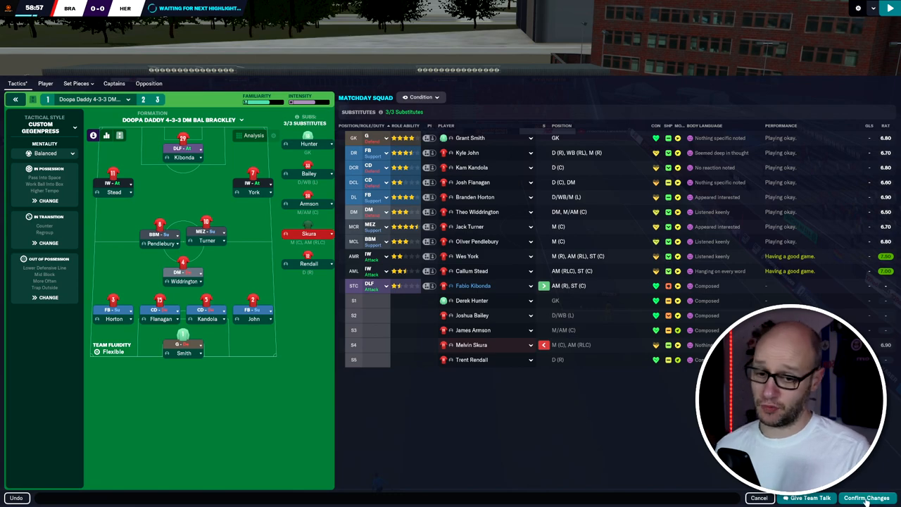
- Confirm the Kiboinde-for-Skura substitution and resume the match
left_click(867, 499)
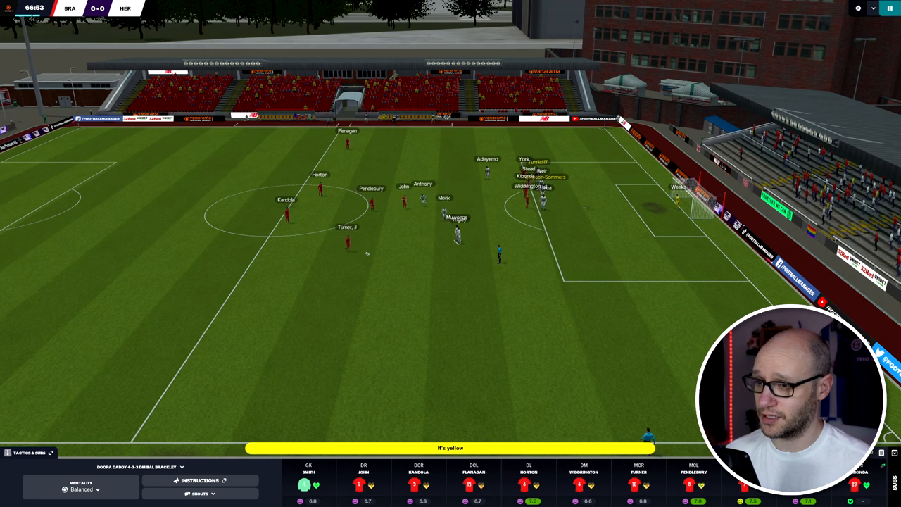
- Reopen the tactics screen to line up James Armson for Theo Widdington
left_click(27, 453)
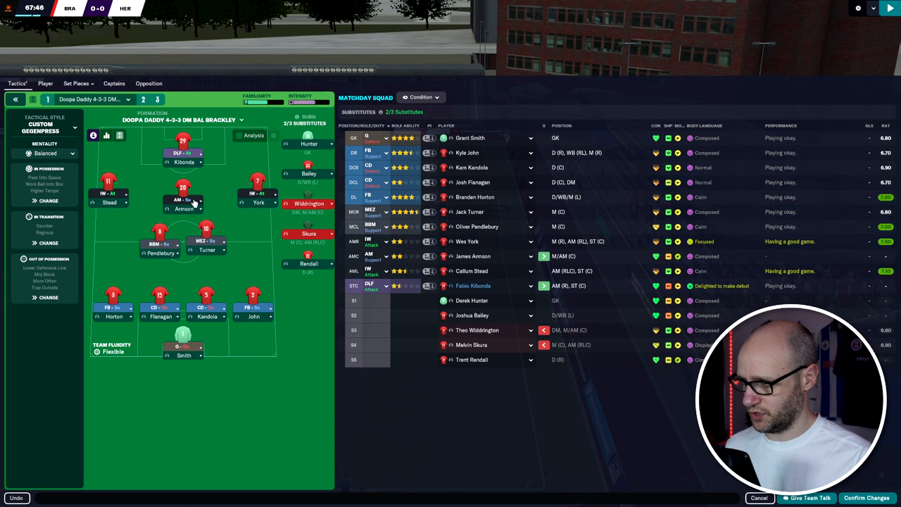
- Review the team's in-possession and out-of-possession instructions after the Armson substitution
left_click(183, 203)
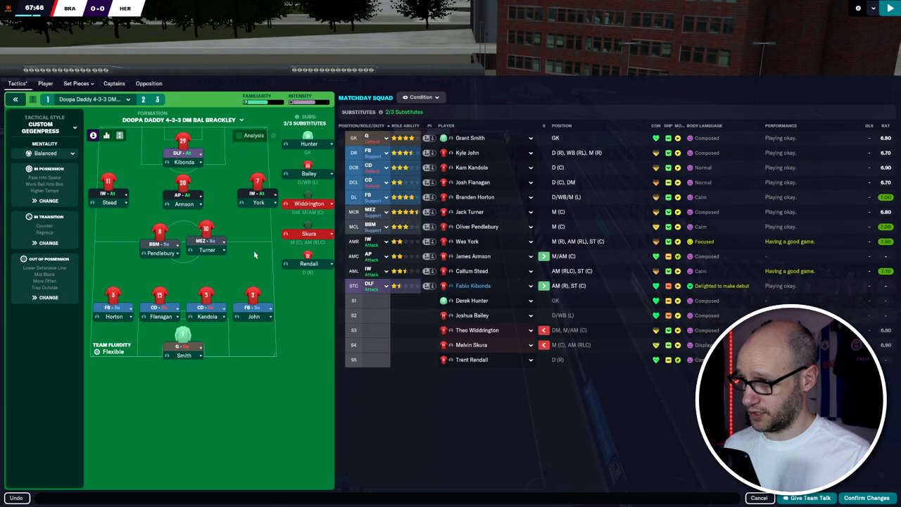
left_click(183, 194)
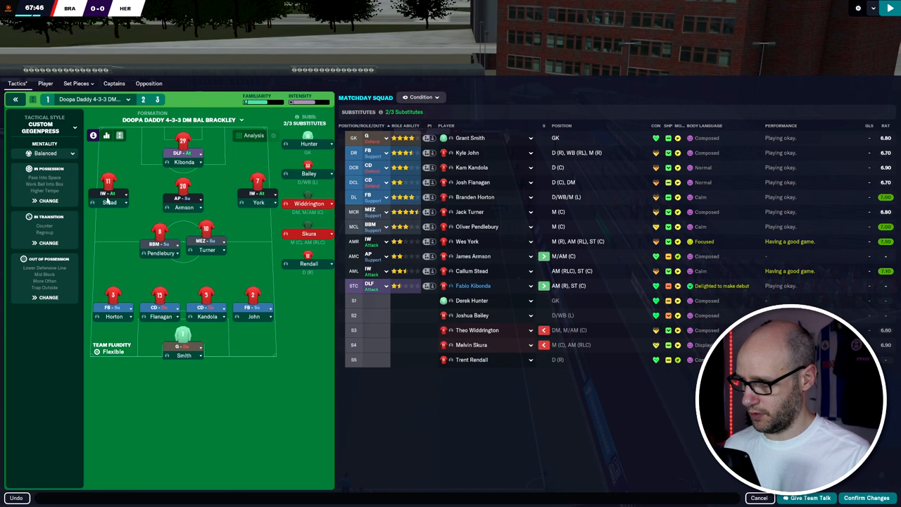
left_click(43, 169)
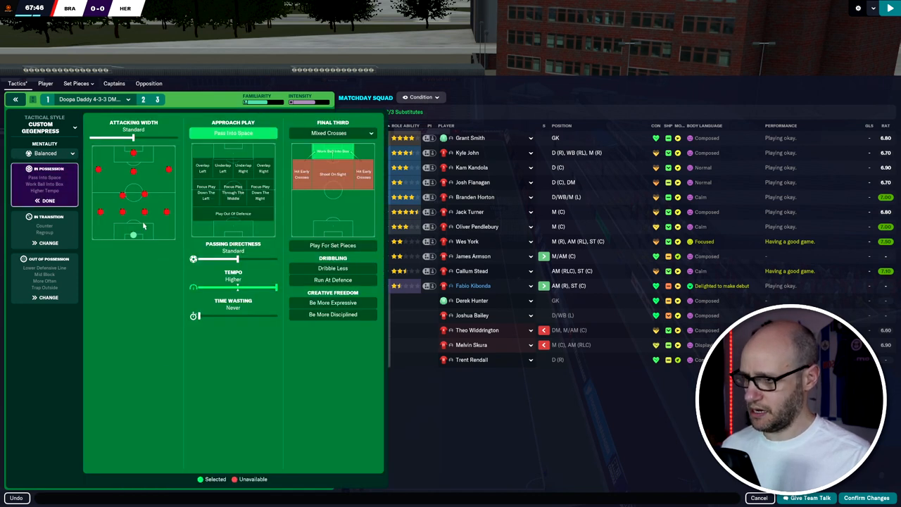
left_click(48, 259)
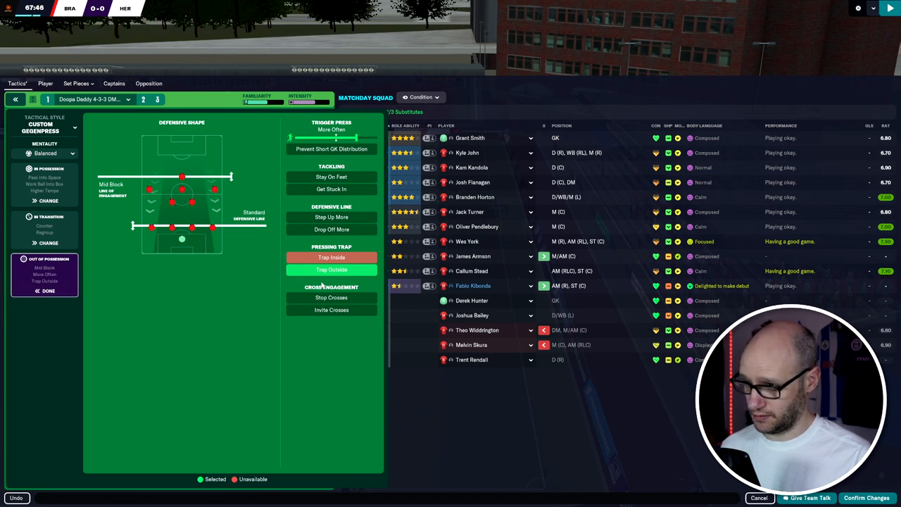
left_click(331, 270)
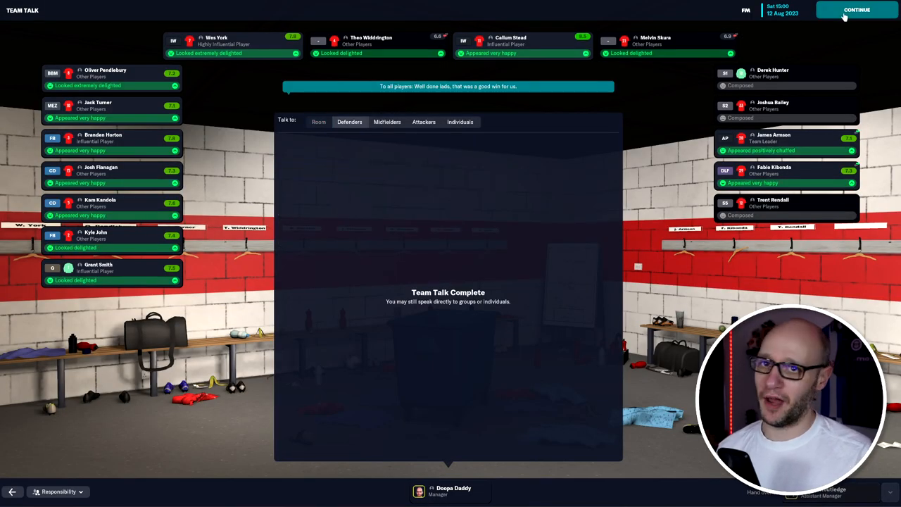
- Continue past the finished post-match team talk following the 2-0 win
left_click(856, 10)
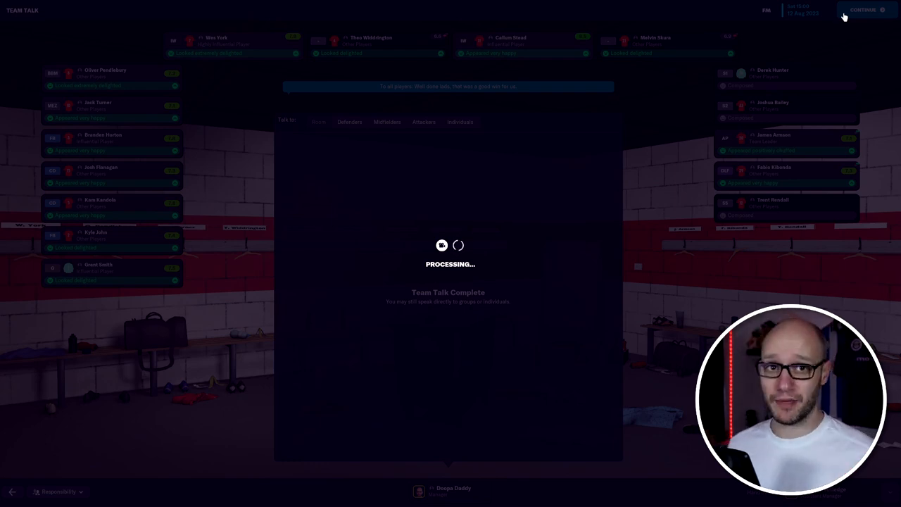
- Advance past the round-up of results, table and reactions to the calendar showing Banbury United away next
left_click(863, 8)
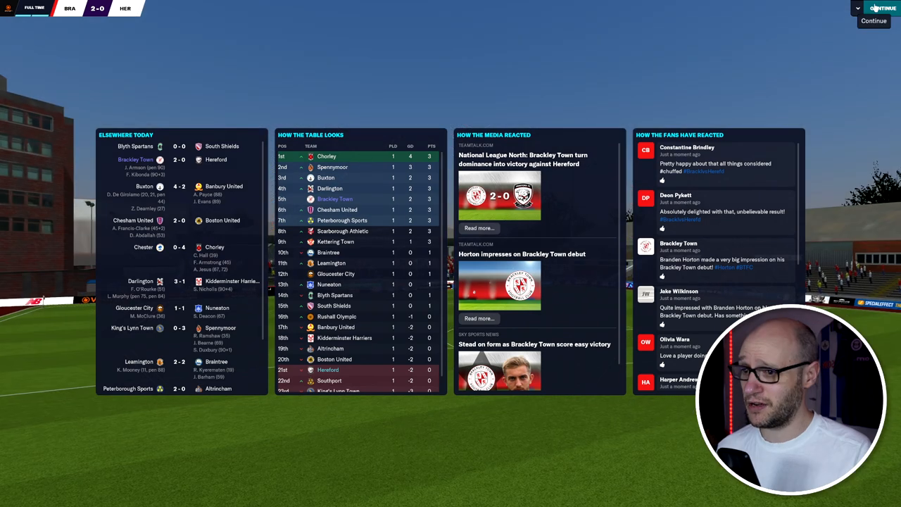
left_click(881, 9)
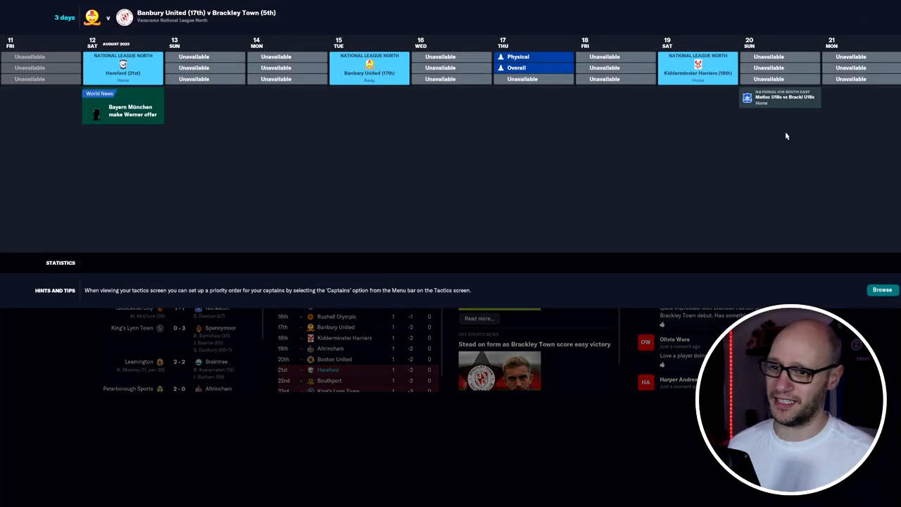